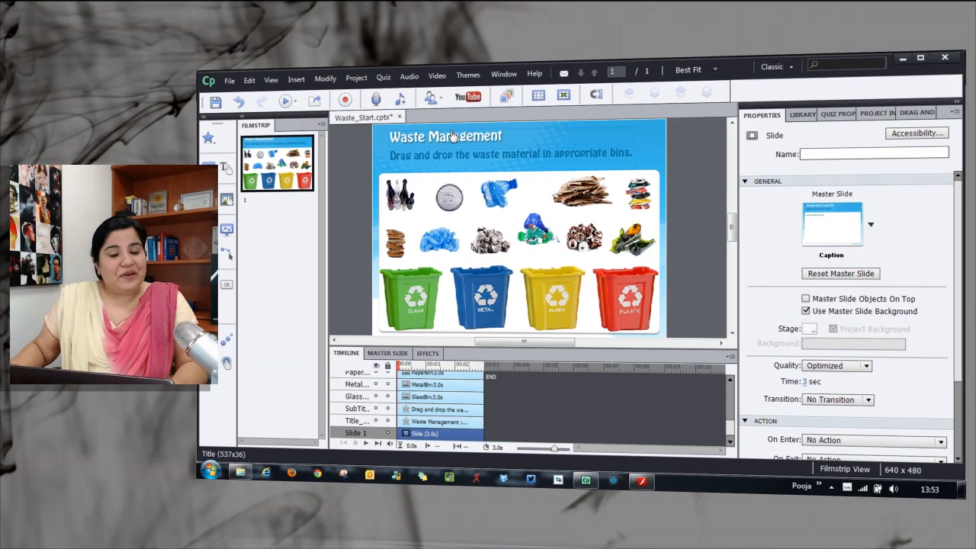
pyautogui.moveTo(445, 138)
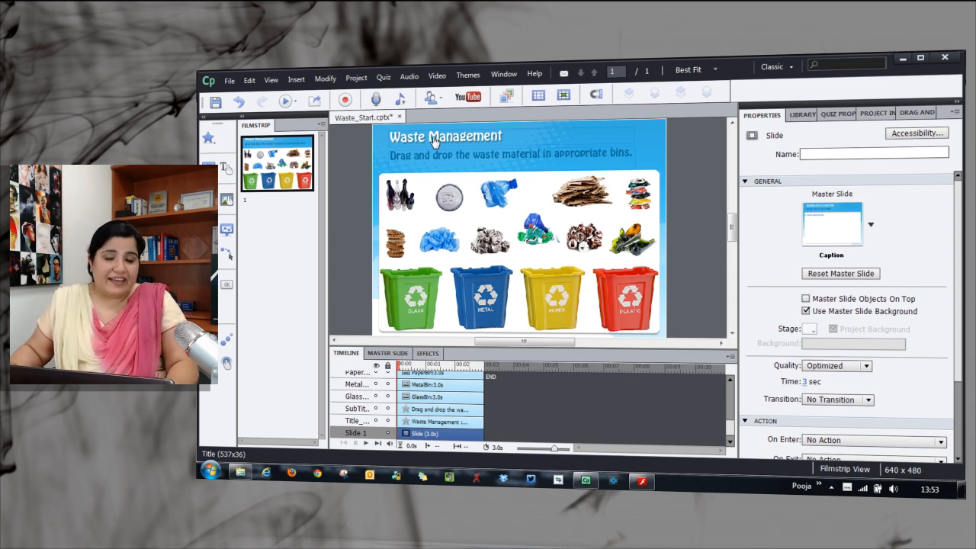
# - Preview the slide and drop the glass bottles into GLASS and the metal can into METAL
pyautogui.click(287, 101)
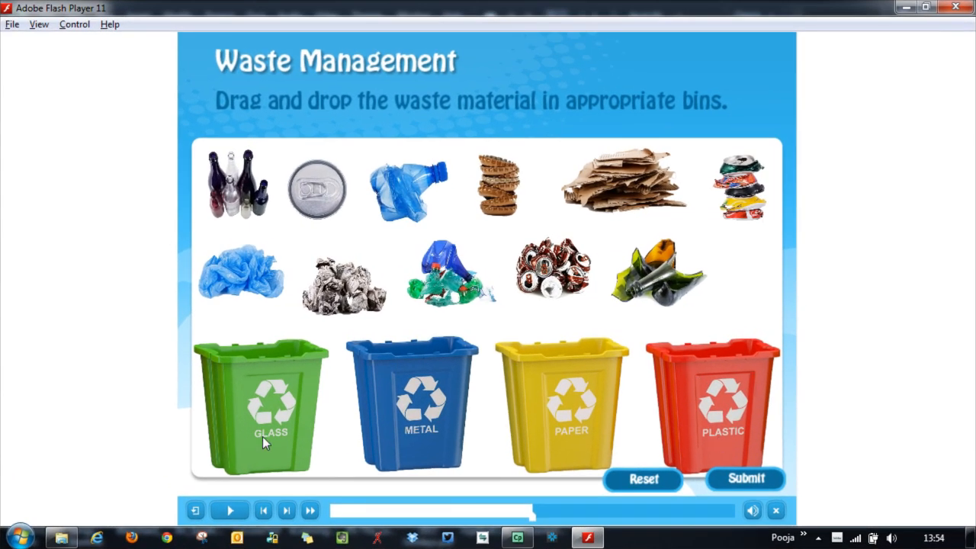
pyautogui.moveTo(293, 455)
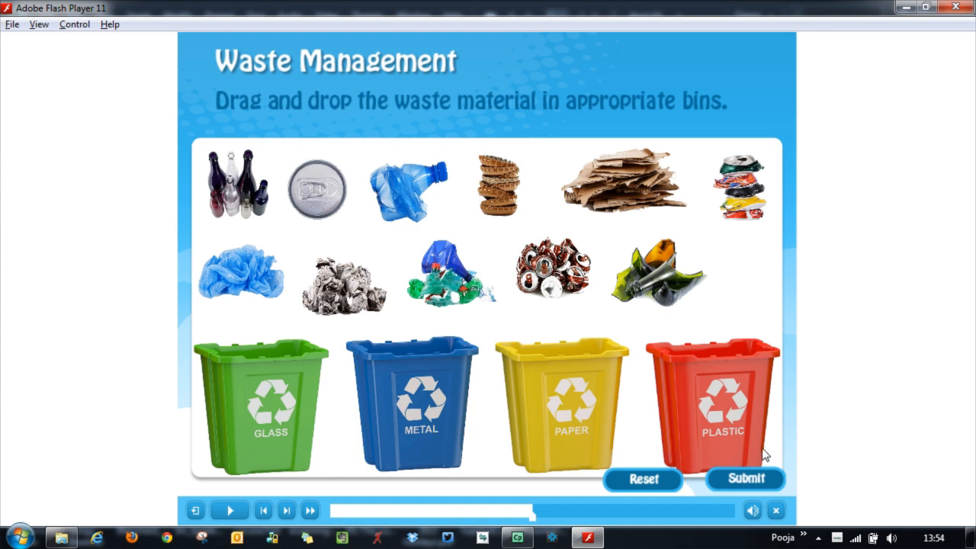
pyautogui.moveTo(731, 242)
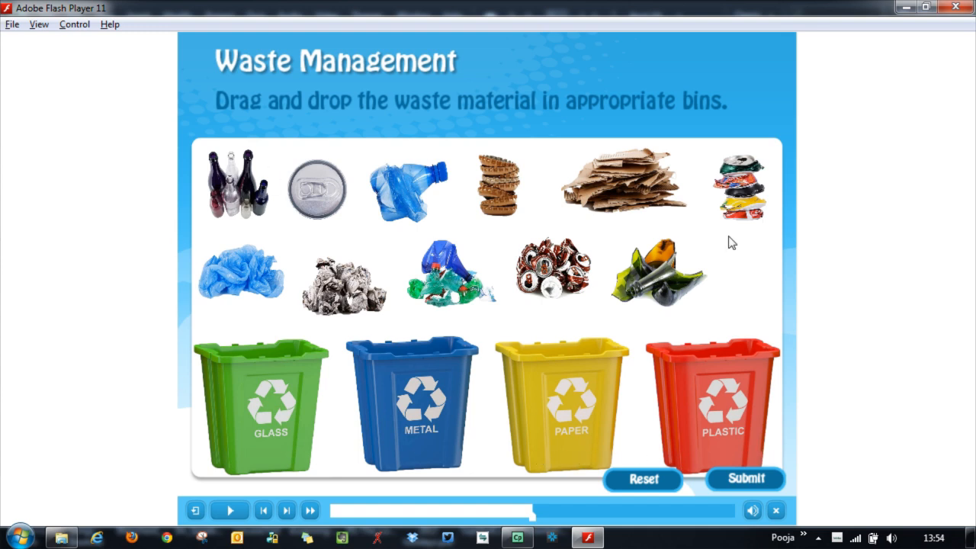
pyautogui.moveTo(440, 196)
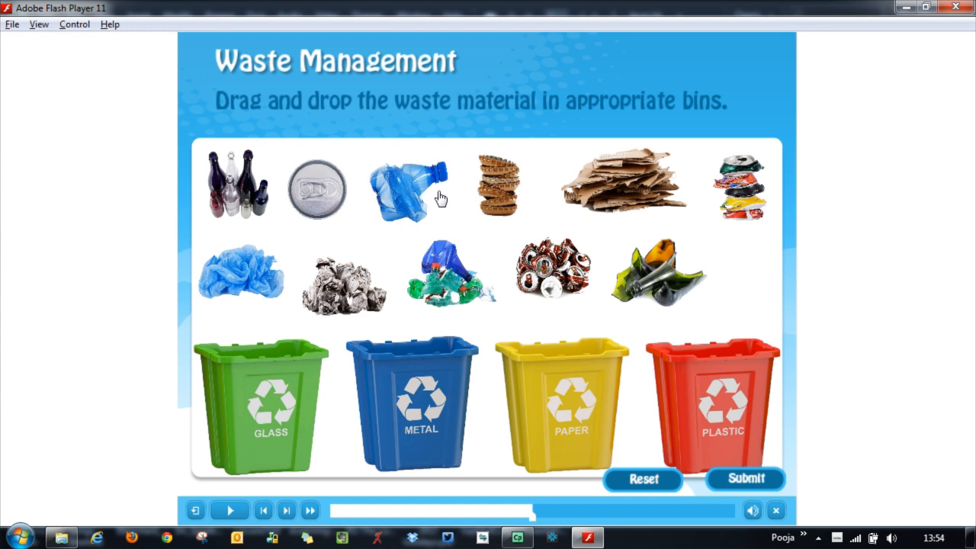
pyautogui.moveTo(314, 160)
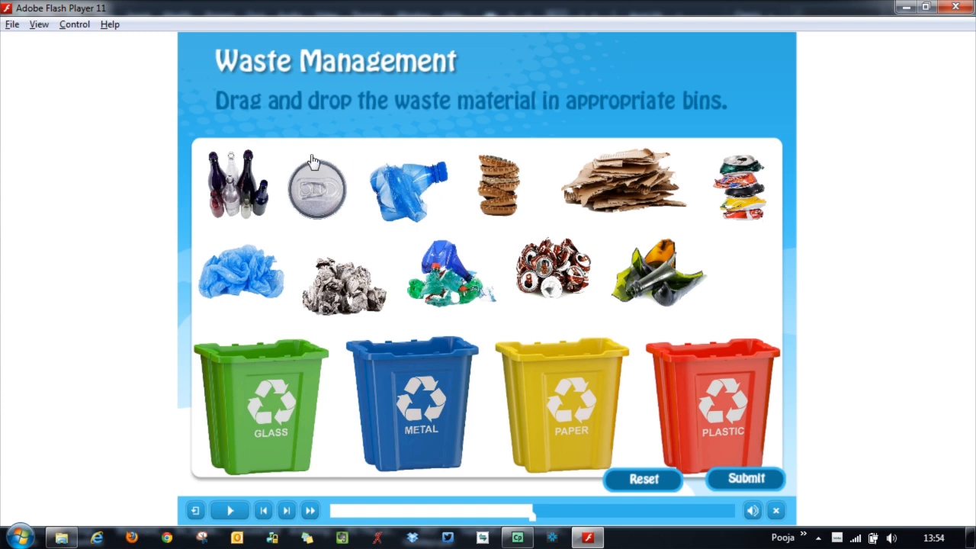
pyautogui.moveTo(241, 186); pyautogui.dragTo(241, 282)
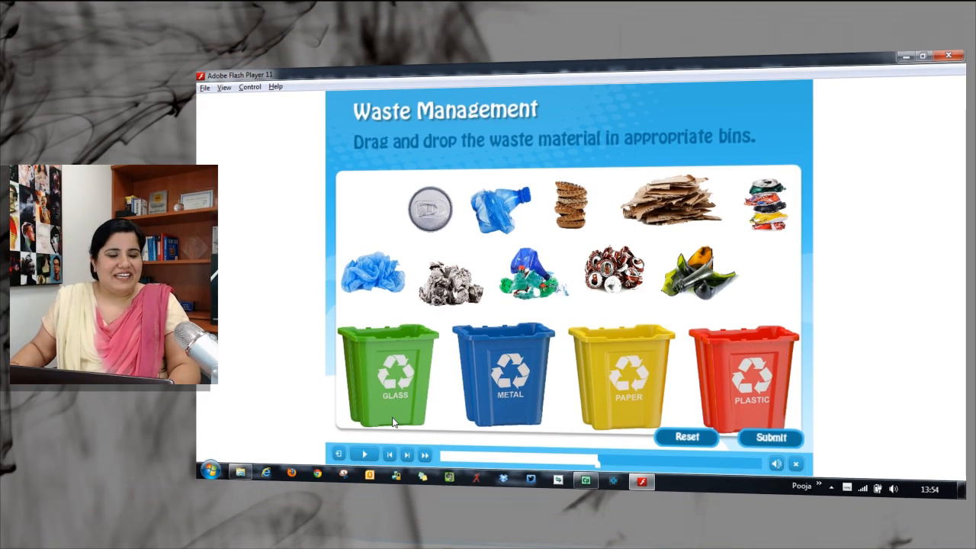
pyautogui.moveTo(430, 208); pyautogui.dragTo(518, 229)
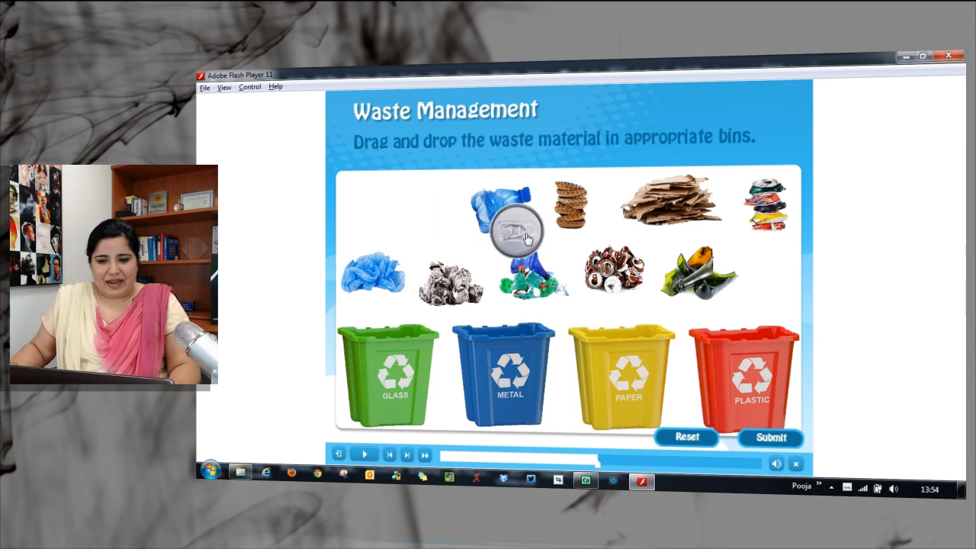
pyautogui.moveTo(518, 229); pyautogui.dragTo(503, 305)
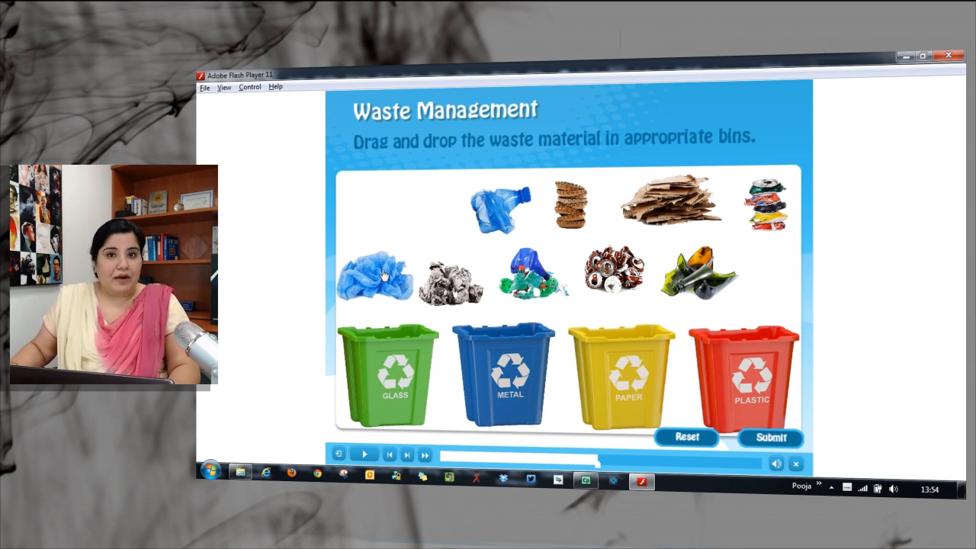
# - Drop the blue plastic bottle into the PLASTIC bin
pyautogui.moveTo(374, 273); pyautogui.dragTo(495, 335)
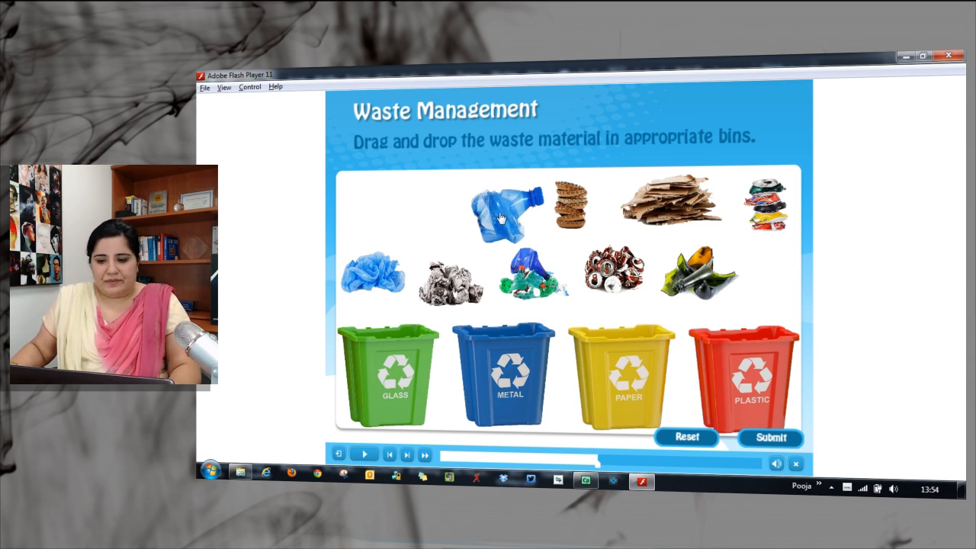
pyautogui.moveTo(500, 210); pyautogui.dragTo(759, 320)
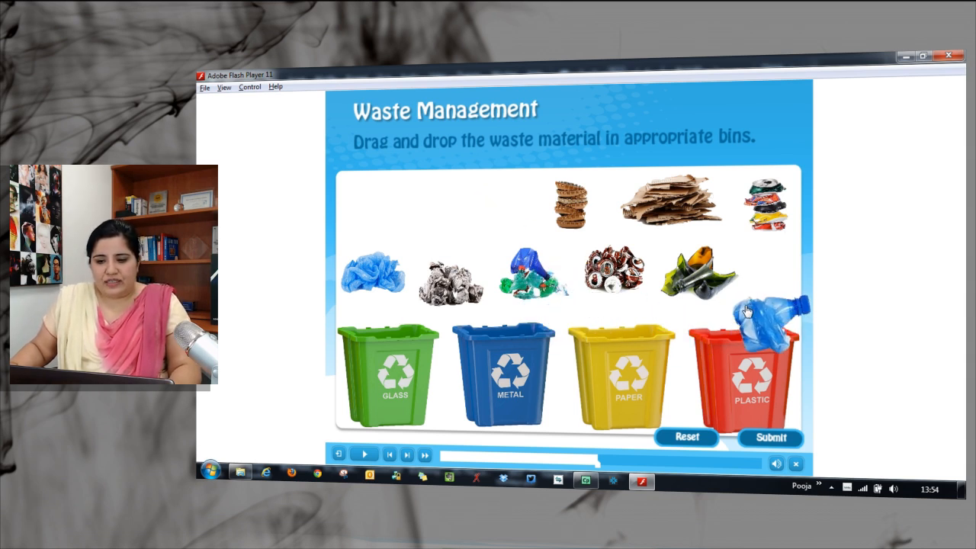
pyautogui.moveTo(694, 267); pyautogui.dragTo(389, 320)
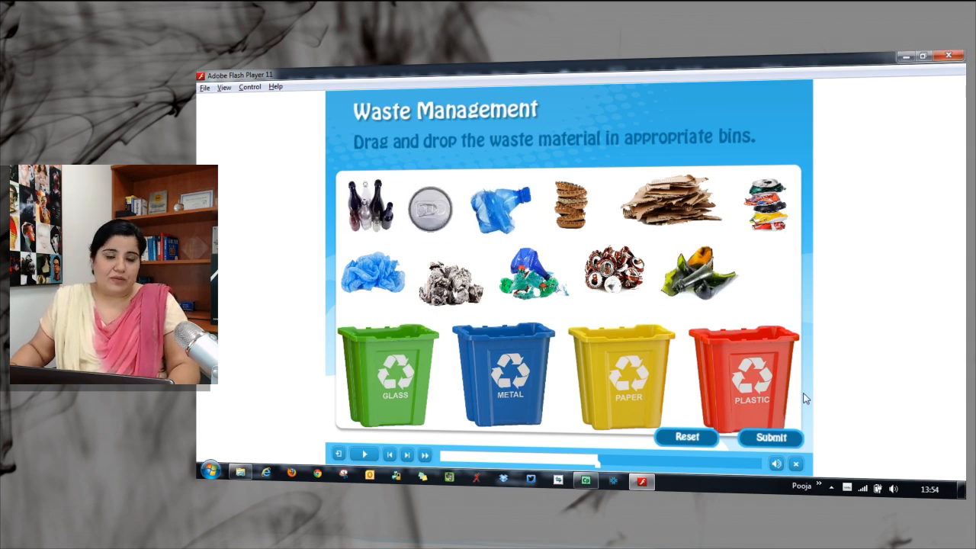
pyautogui.moveTo(776, 331)
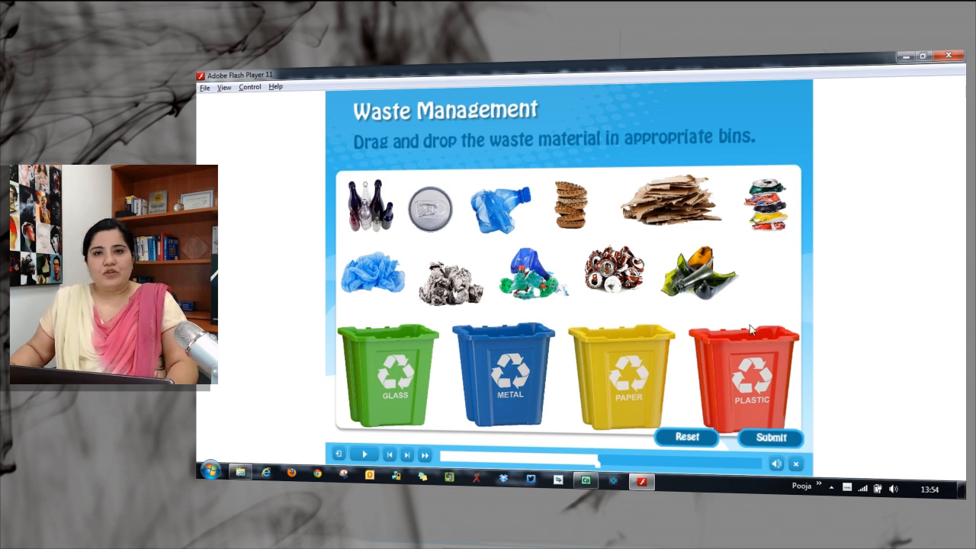
pyautogui.moveTo(689, 313)
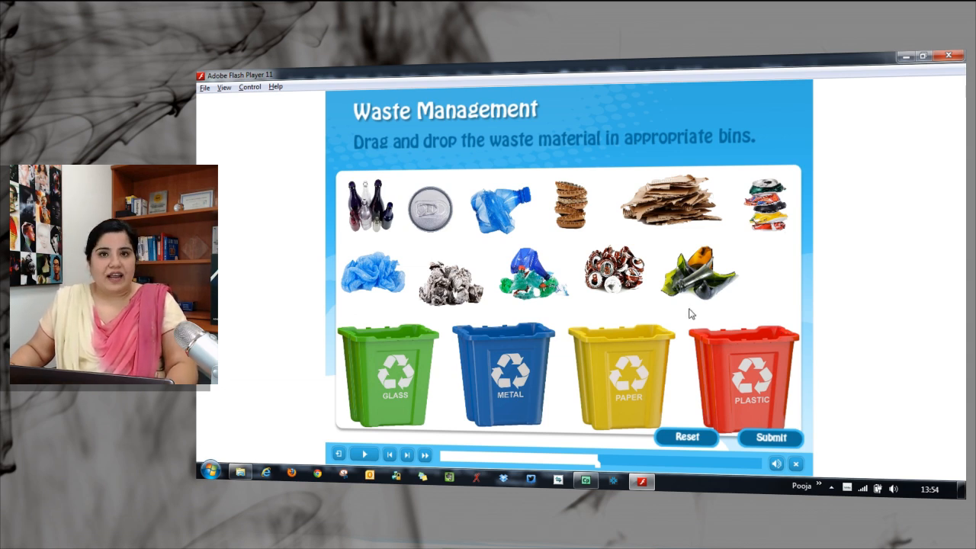
pyautogui.moveTo(387, 288)
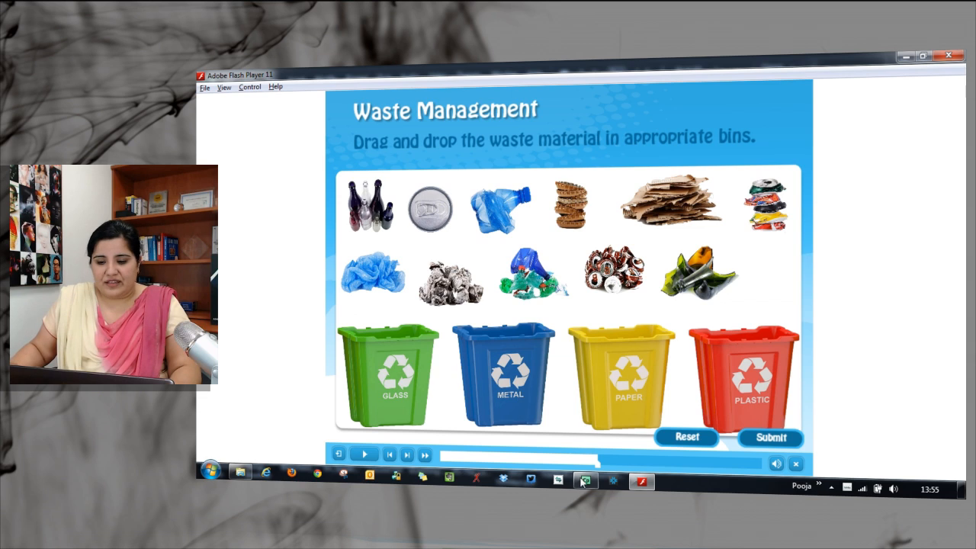
# - Return to editing the Waste_Start slide and review the PLASTIC, PAPER and GLASS bin images
pyautogui.click(585, 482)
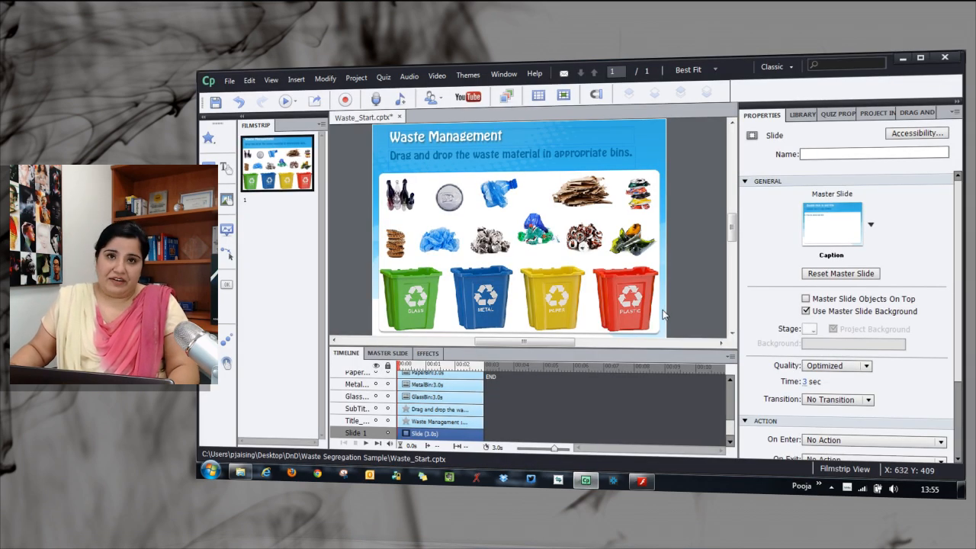
pyautogui.moveTo(606, 312)
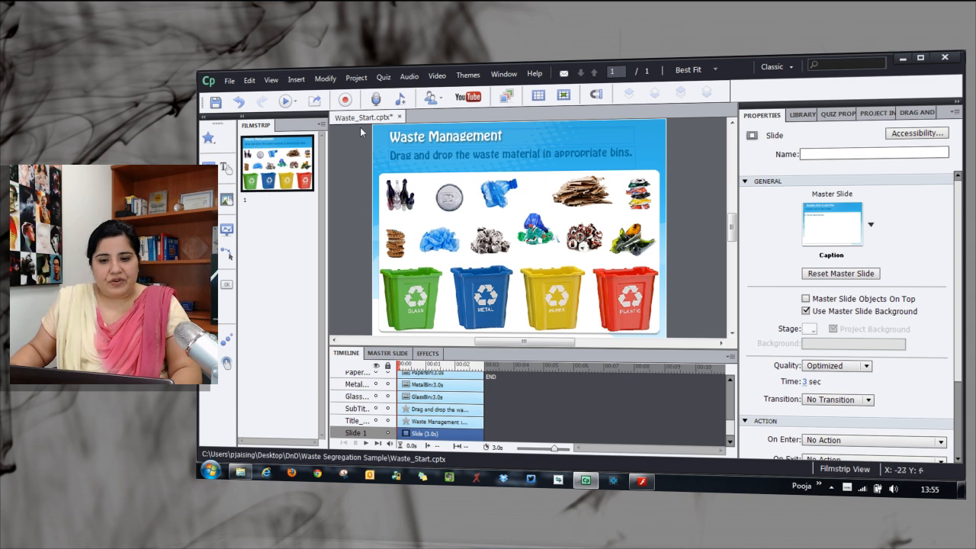
pyautogui.click(449, 196)
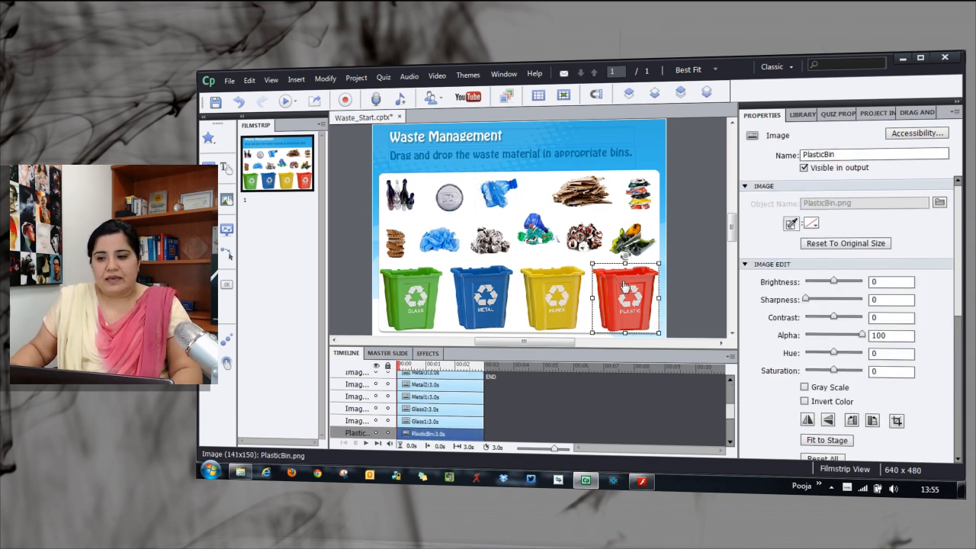
pyautogui.click(552, 298)
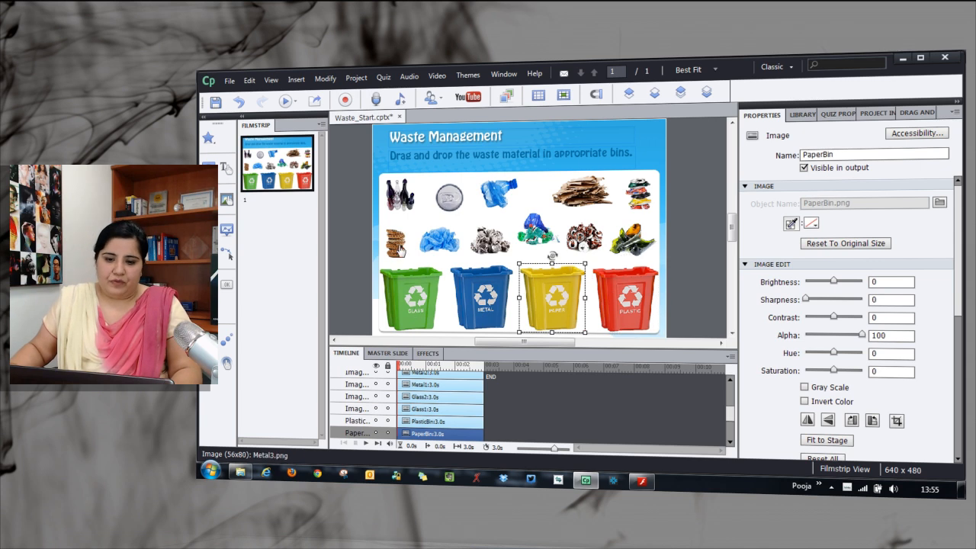
pyautogui.click(411, 297)
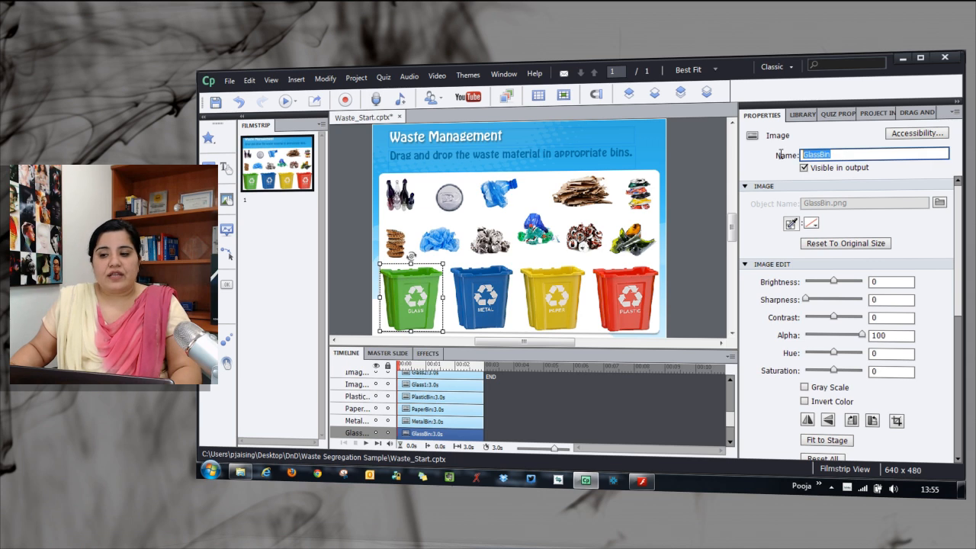
pyautogui.moveTo(789, 152)
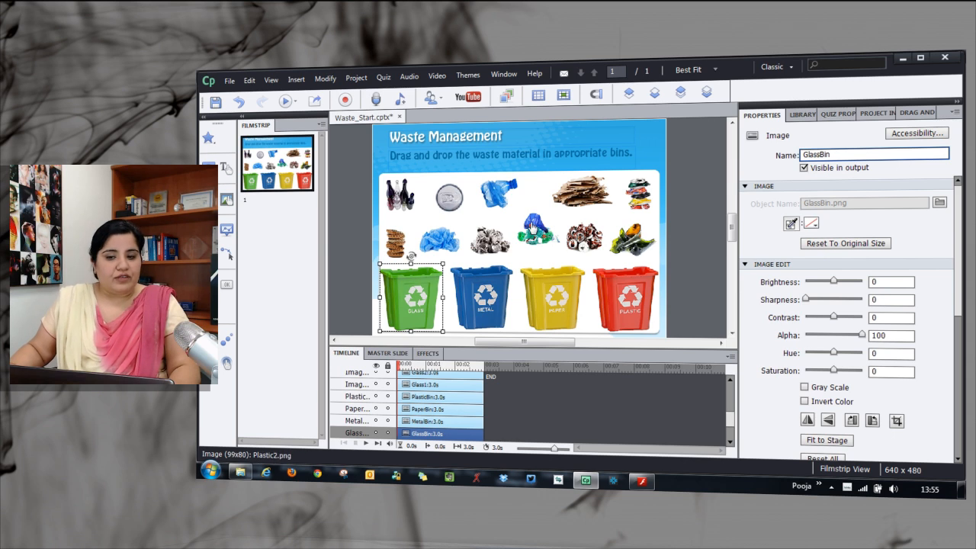
pyautogui.moveTo(533, 229)
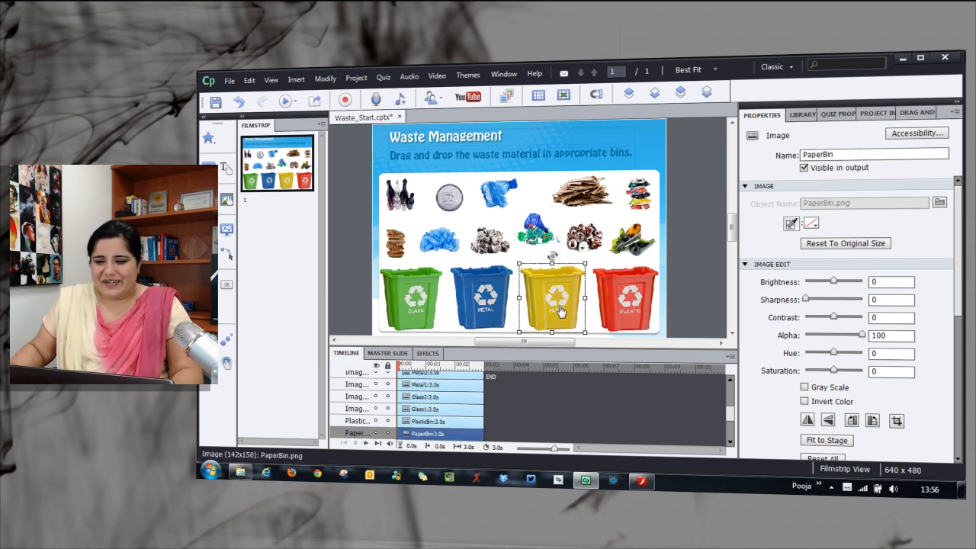
# - Check the PLASTIC, METAL and GLASS bin images named PlasticBin, MetalBin and GlassBin
pyautogui.click(625, 297)
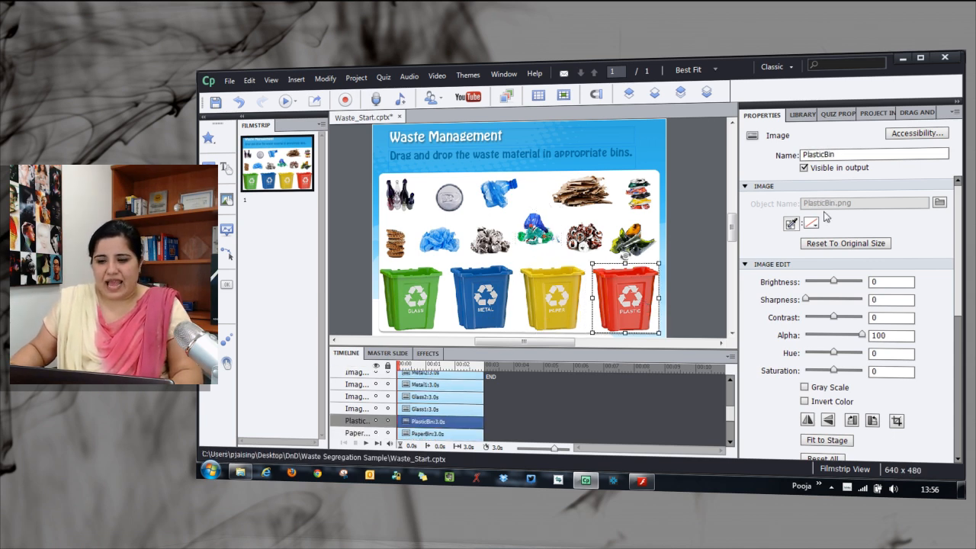
pyautogui.click(480, 298)
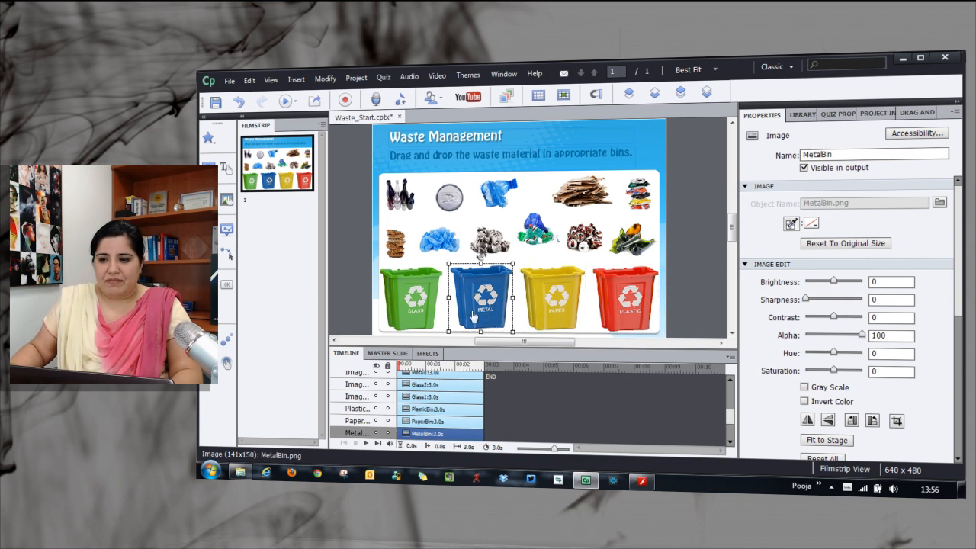
pyautogui.click(410, 297)
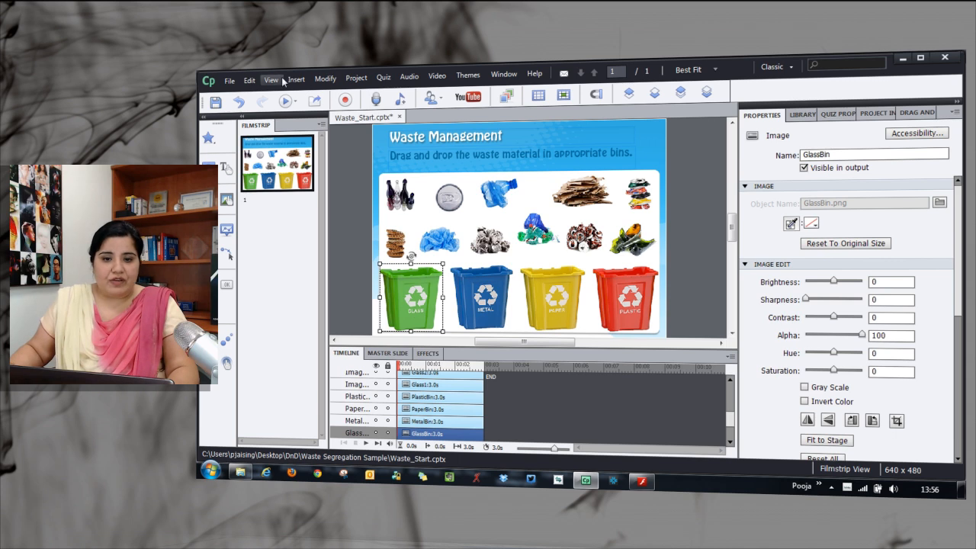
# - Launch the Drag and Drop Interaction Wizard from the Insert menu, at step 1 of 3
pyautogui.click(296, 79)
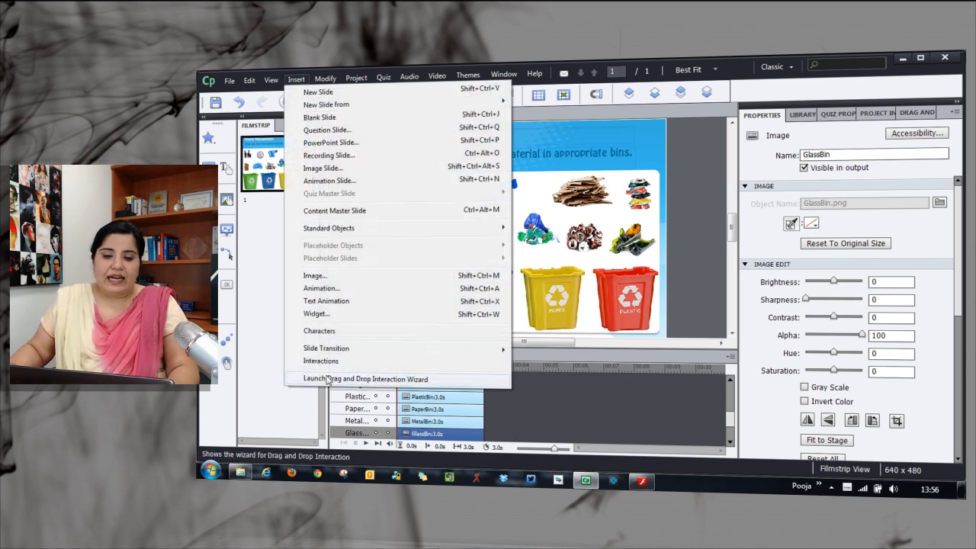
pyautogui.click(366, 378)
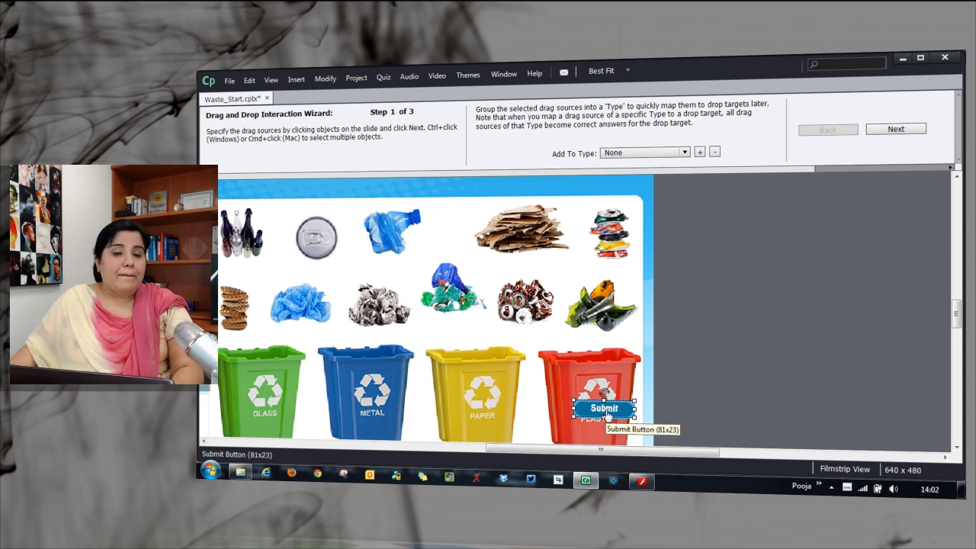
pyautogui.moveTo(510, 381)
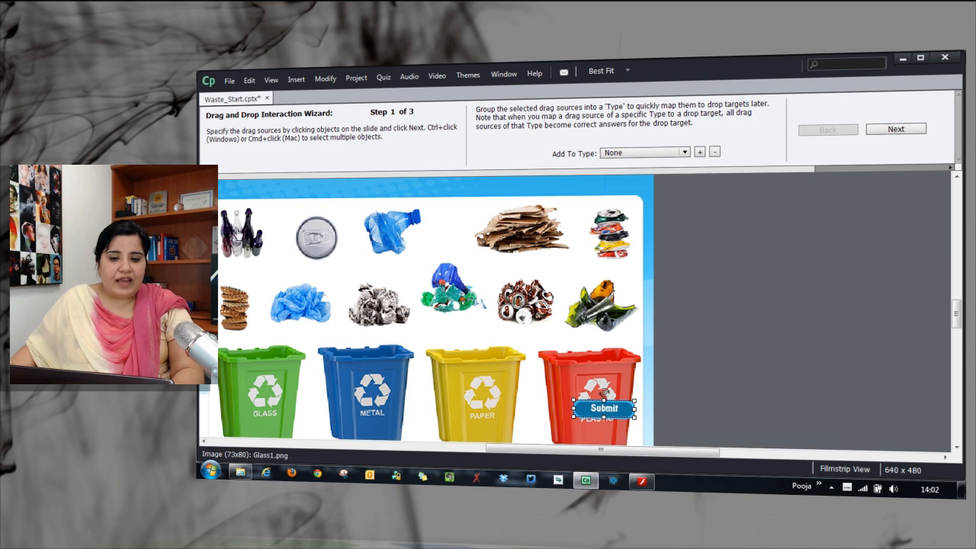
# - Mark the bottles and broken glass as drag sources under a new type named Glass
pyautogui.click(242, 228)
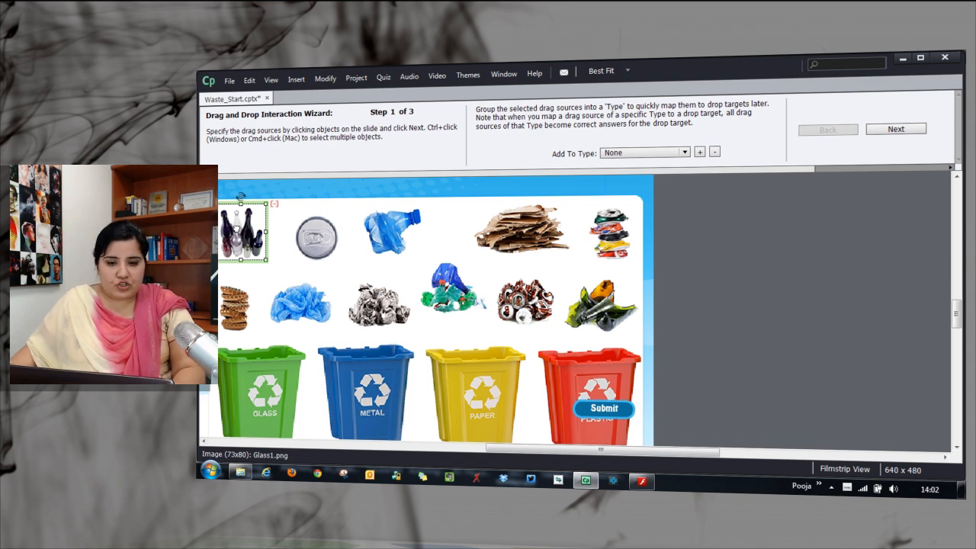
pyautogui.click(601, 302)
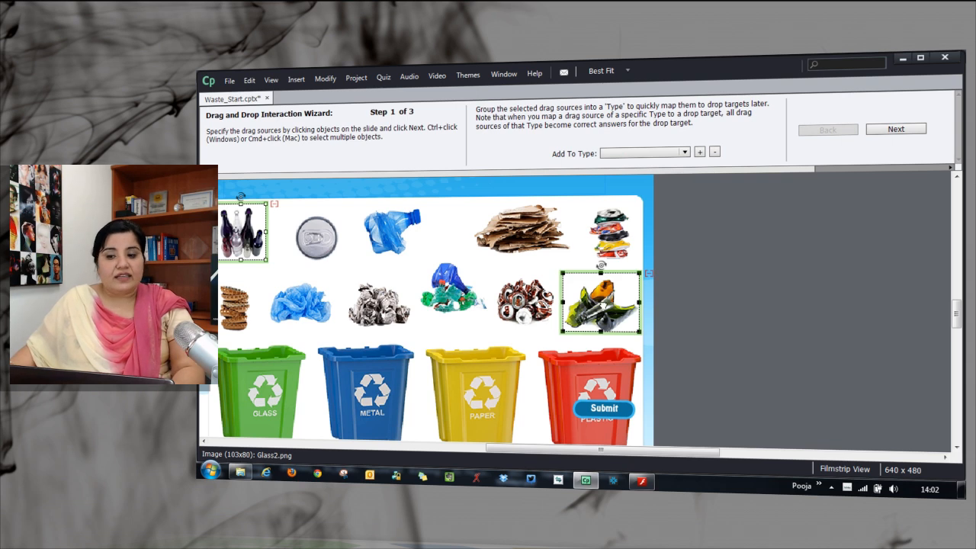
pyautogui.moveTo(602, 323)
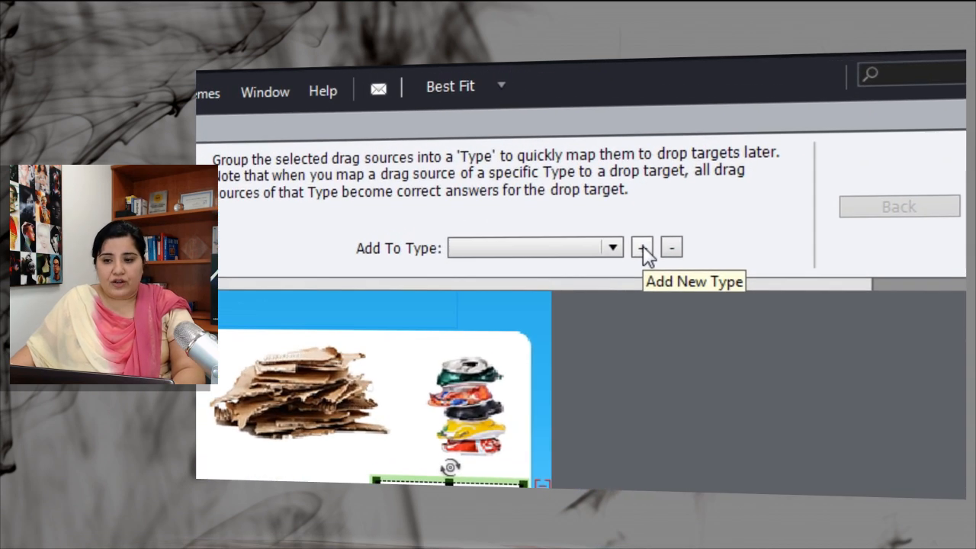
pyautogui.click(643, 246)
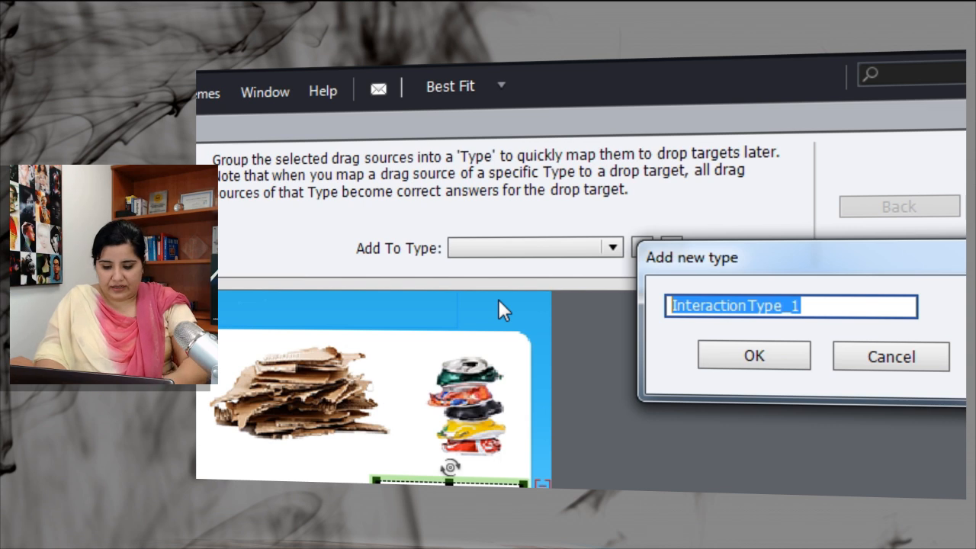
pyautogui.write('Glass')
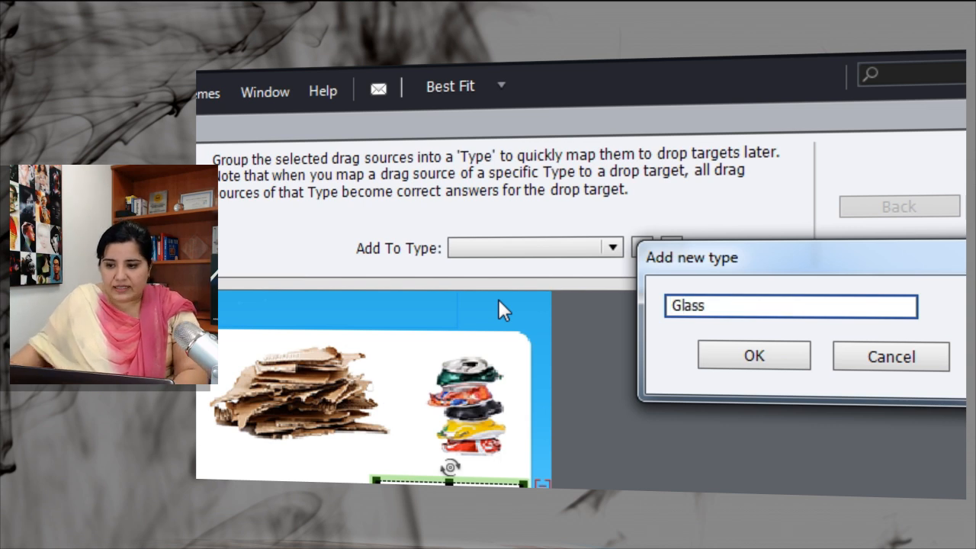
pyautogui.click(753, 355)
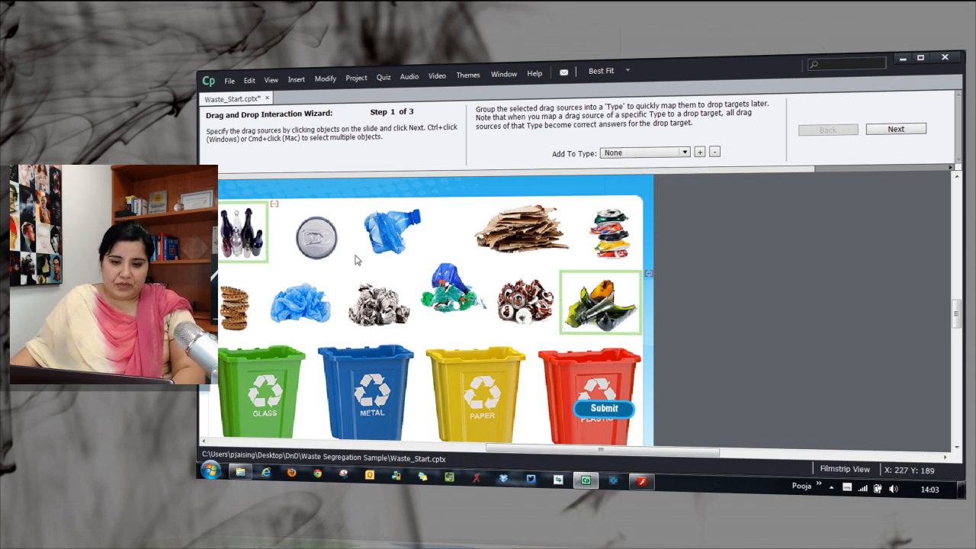
pyautogui.moveTo(319, 238)
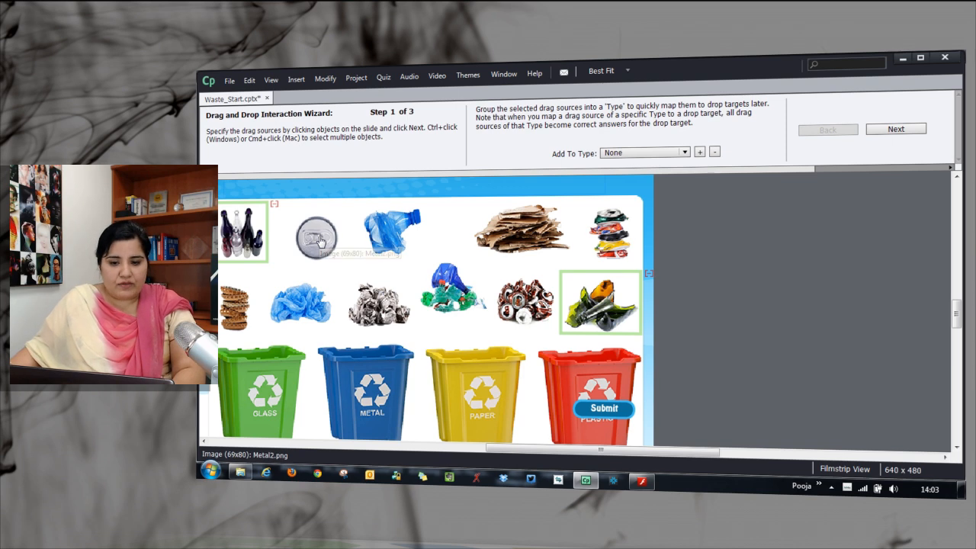
# - Mark the can lid, crushed cans and tin cans as drag sources under a new type named Metal
pyautogui.click(314, 236)
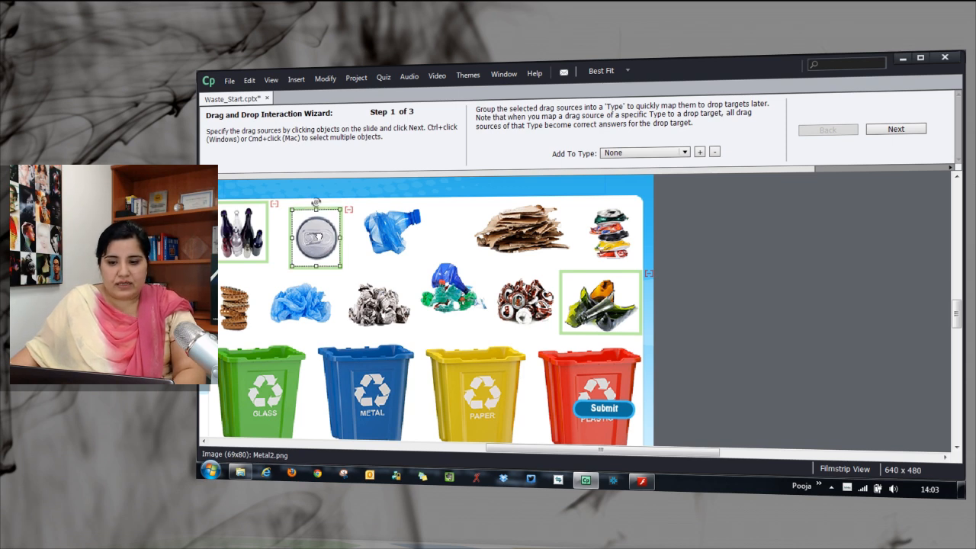
pyautogui.click(610, 231)
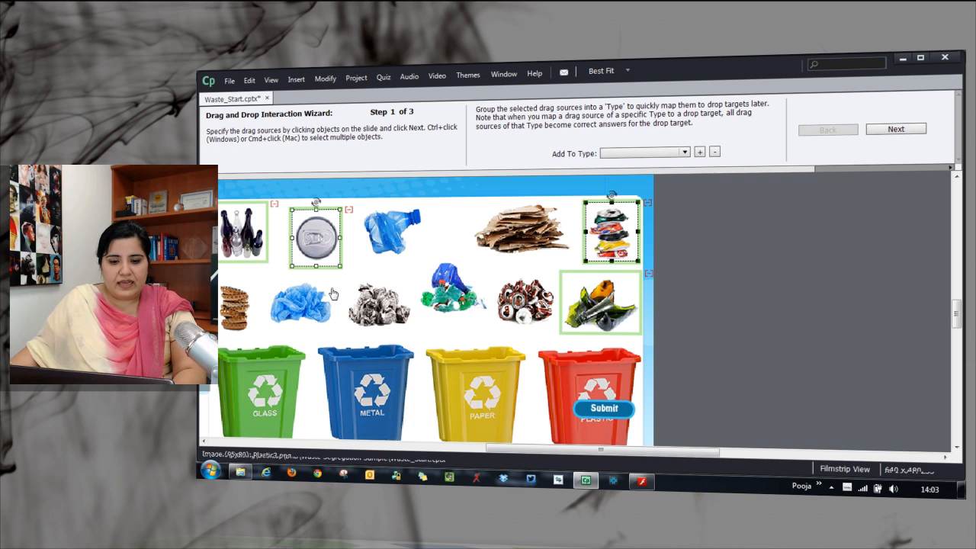
pyautogui.click(236, 301)
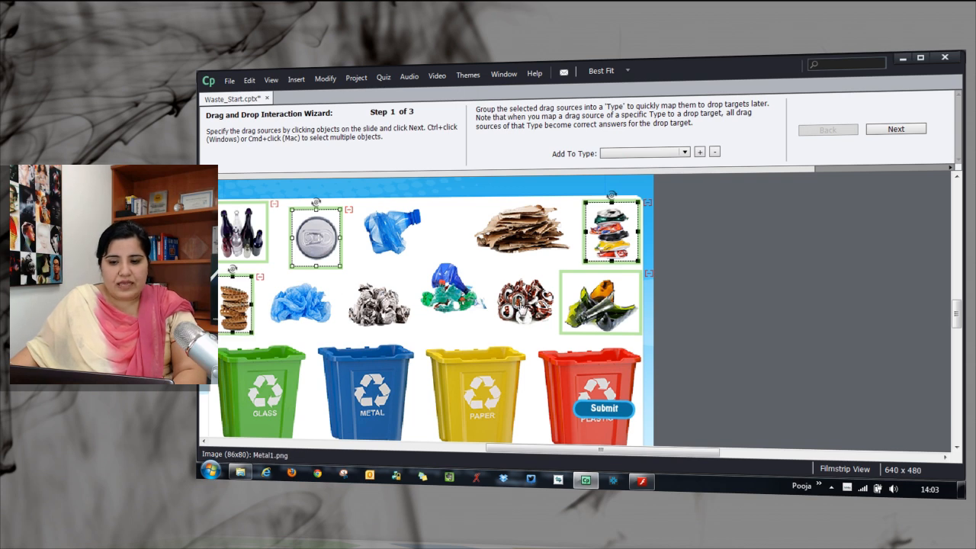
pyautogui.click(525, 303)
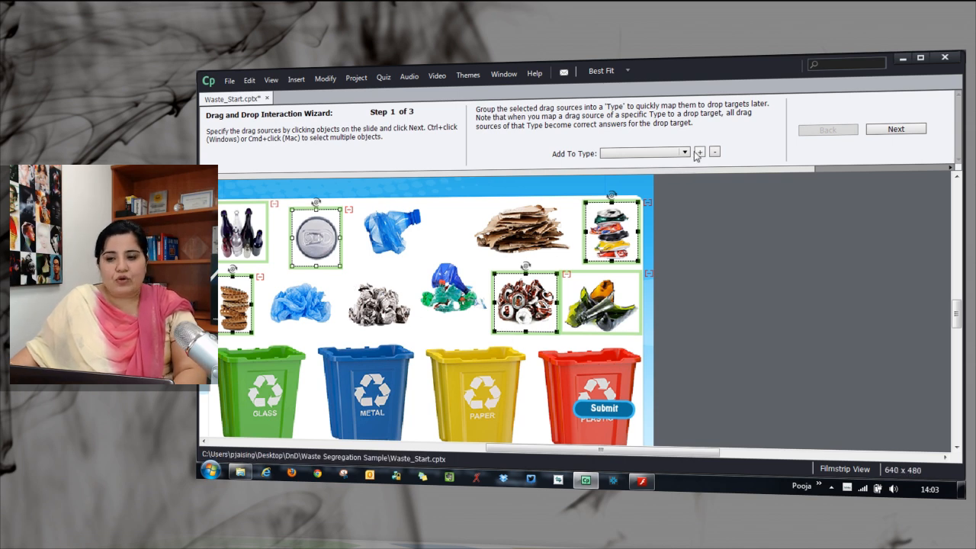
pyautogui.click(698, 152)
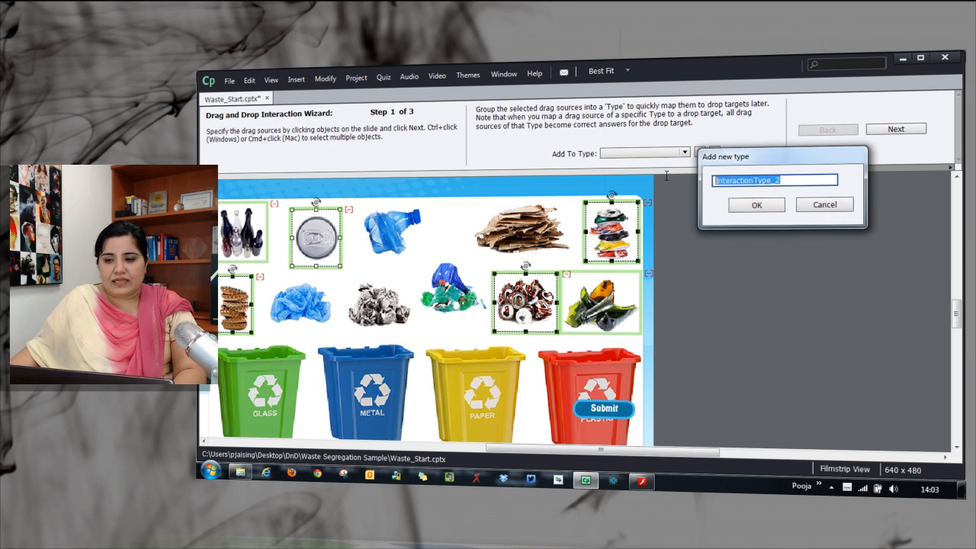
pyautogui.write('Metal')
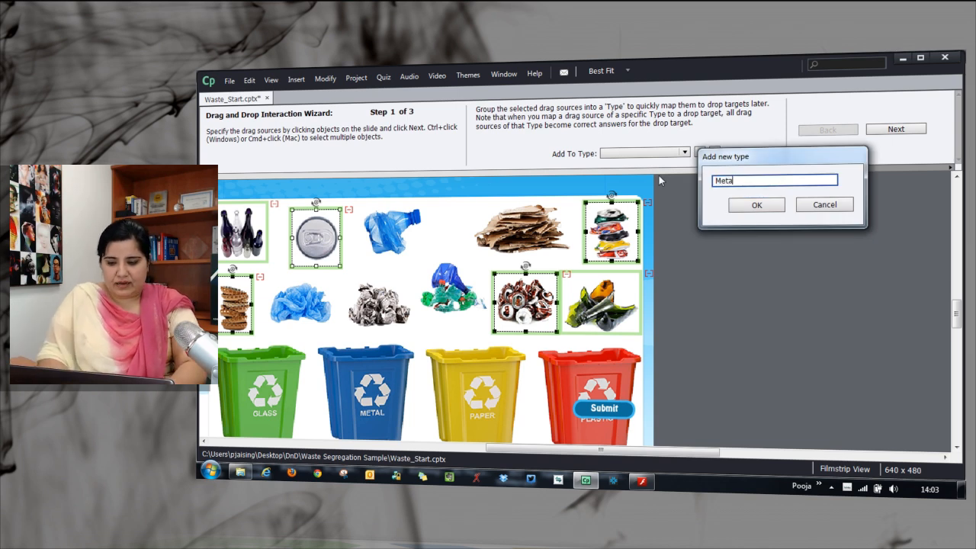
pyautogui.click(756, 204)
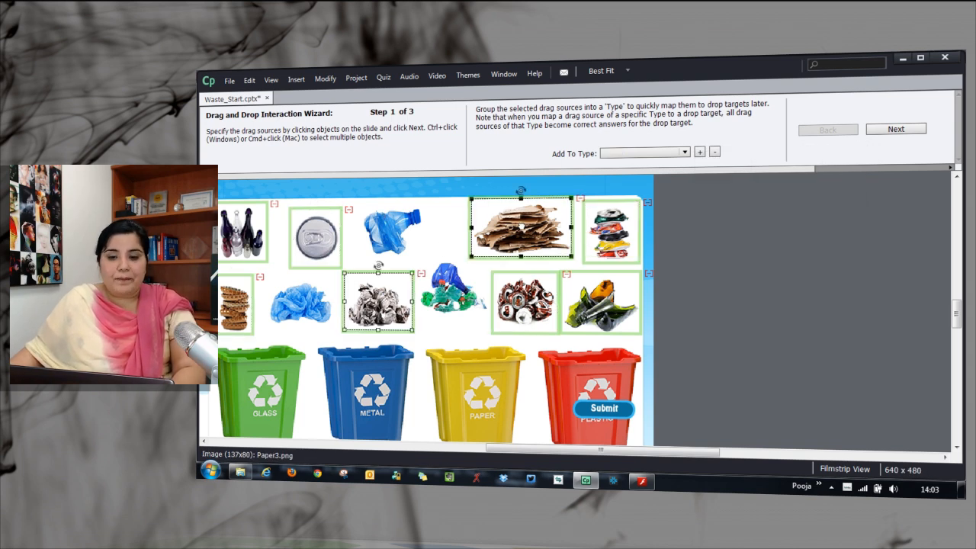
# - Create the Paper type, then add the plastic bags as a source and start a type for plastic items
pyautogui.click(698, 153)
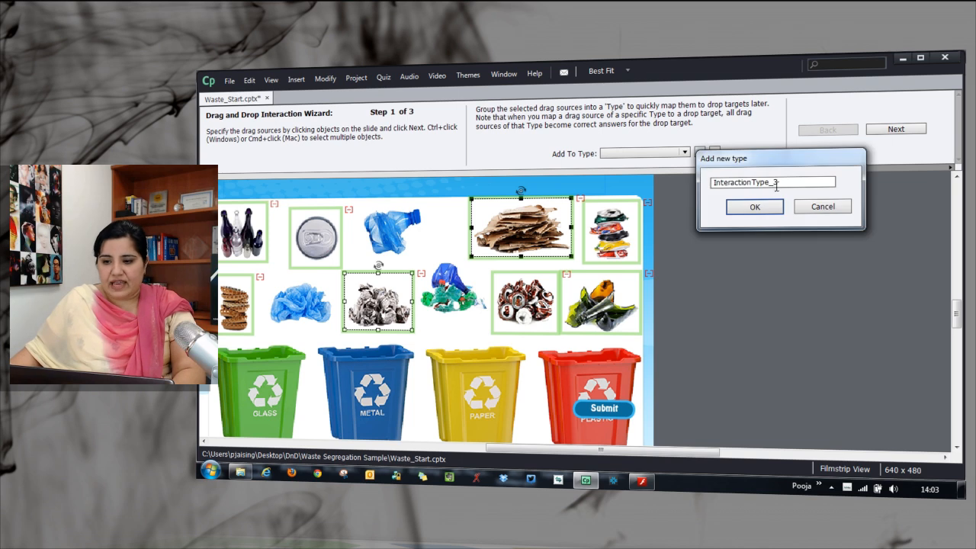
pyautogui.write('Paper')
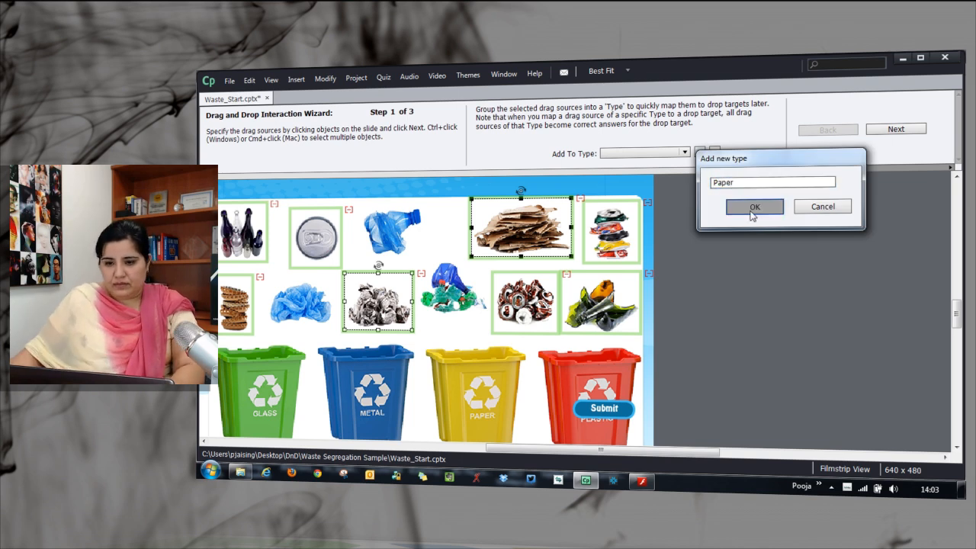
pyautogui.click(753, 207)
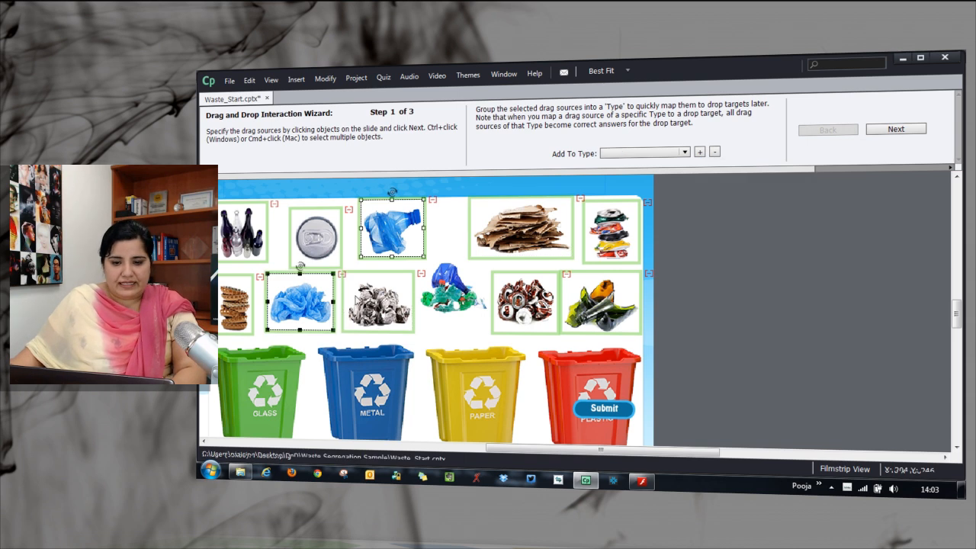
pyautogui.click(454, 297)
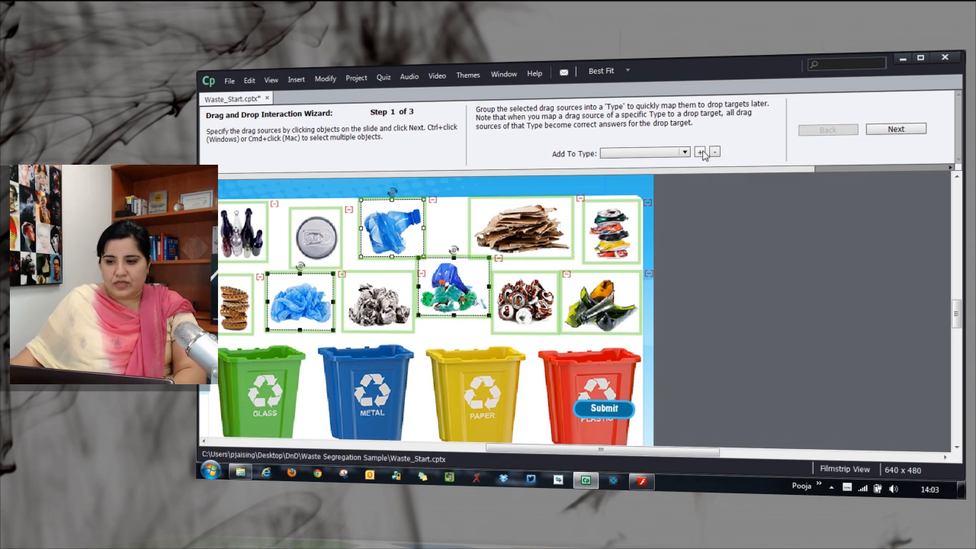
pyautogui.click(700, 152)
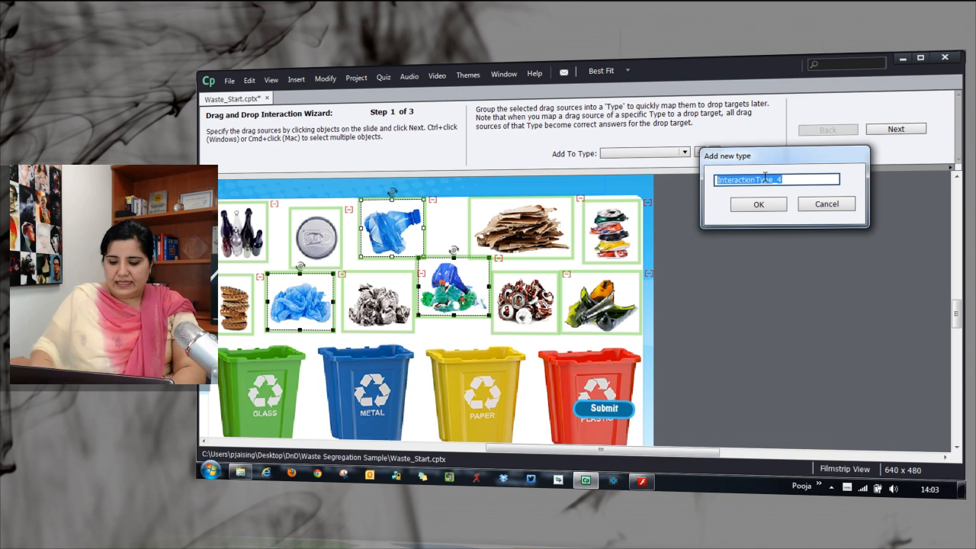
pyautogui.write('Paper')
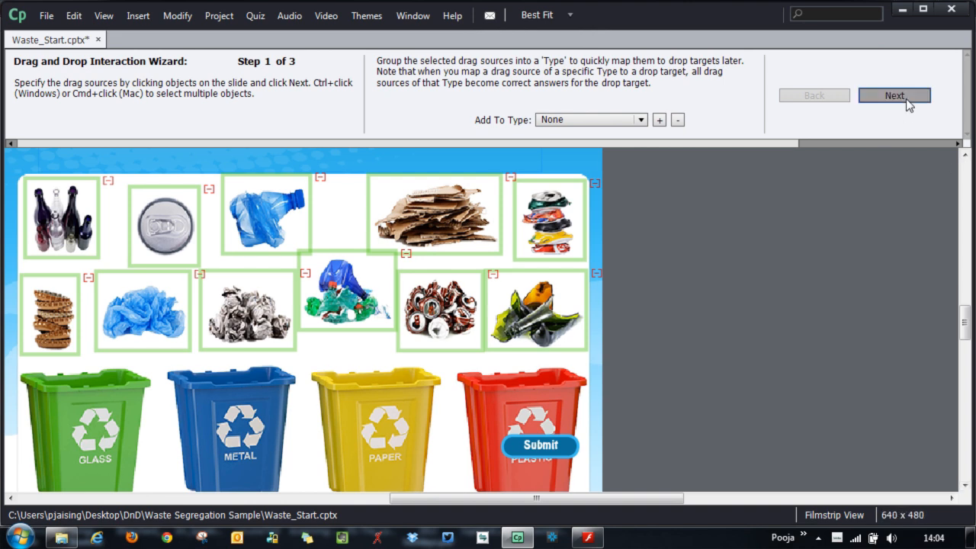
# - Advance to step 2 and mark the recycling bins as drop targets
pyautogui.click(893, 95)
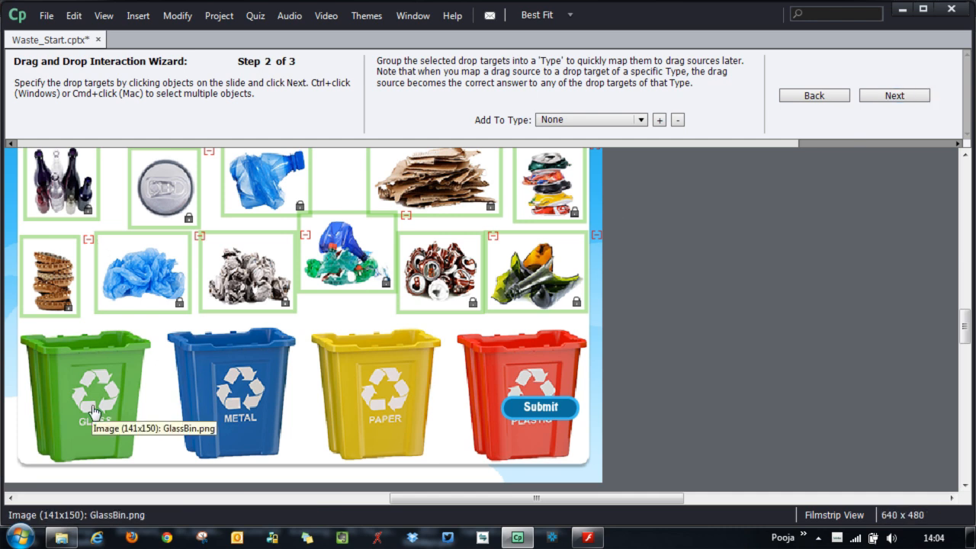
pyautogui.click(232, 394)
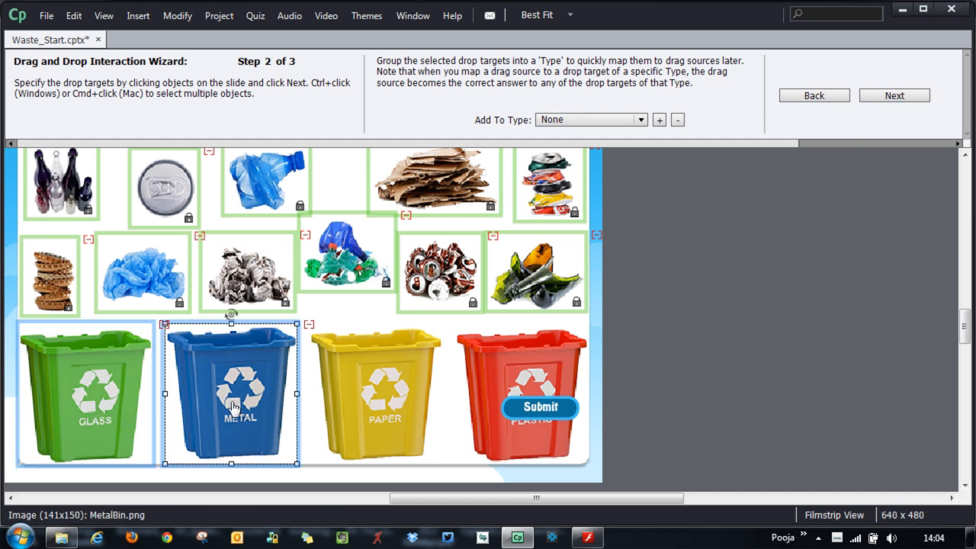
pyautogui.click(521, 393)
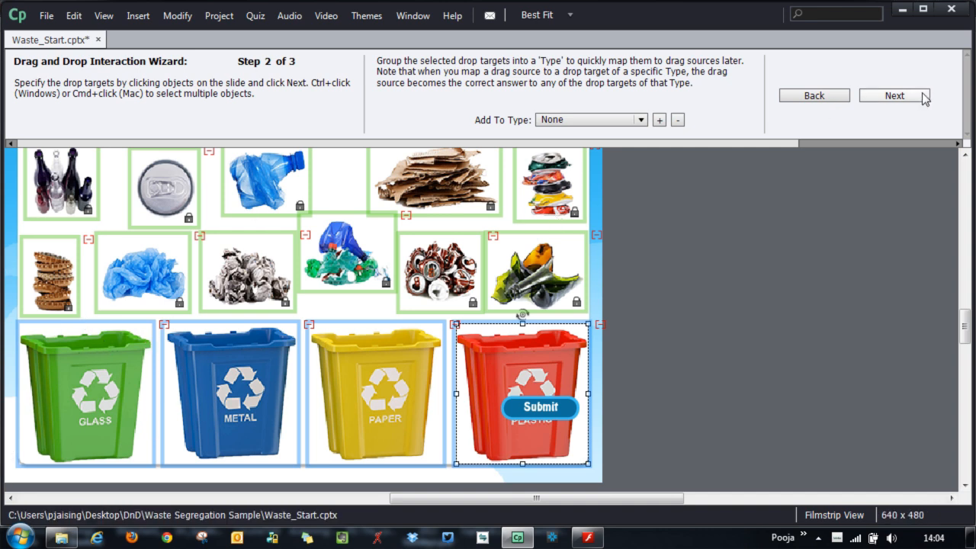
# - Map each waste source to its matching bin as the correct answer and finish the wizard
pyautogui.click(894, 95)
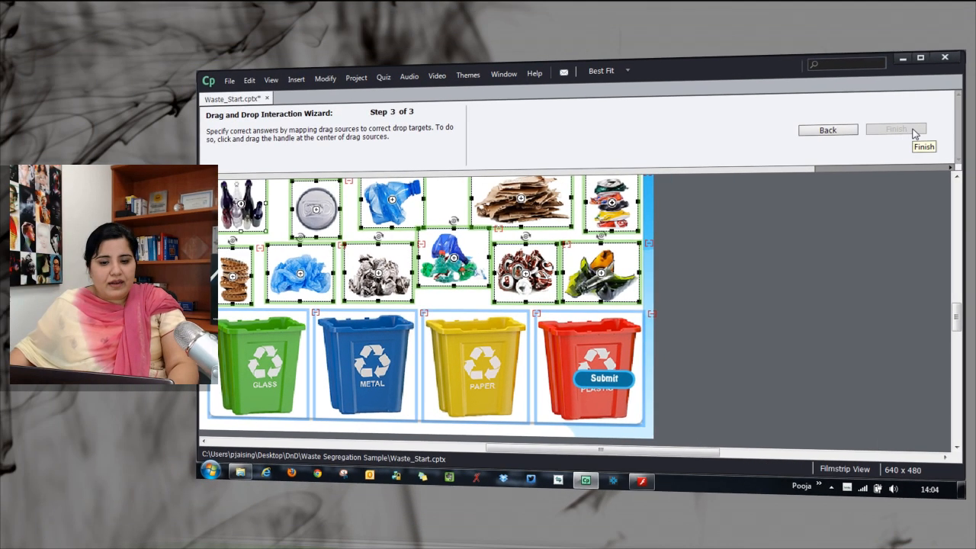
pyautogui.moveTo(828, 269)
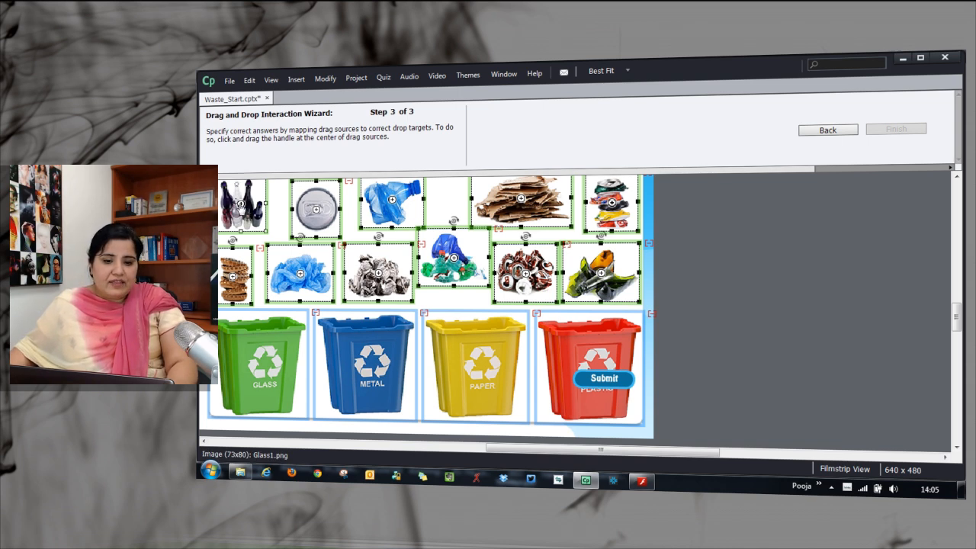
pyautogui.moveTo(259, 380)
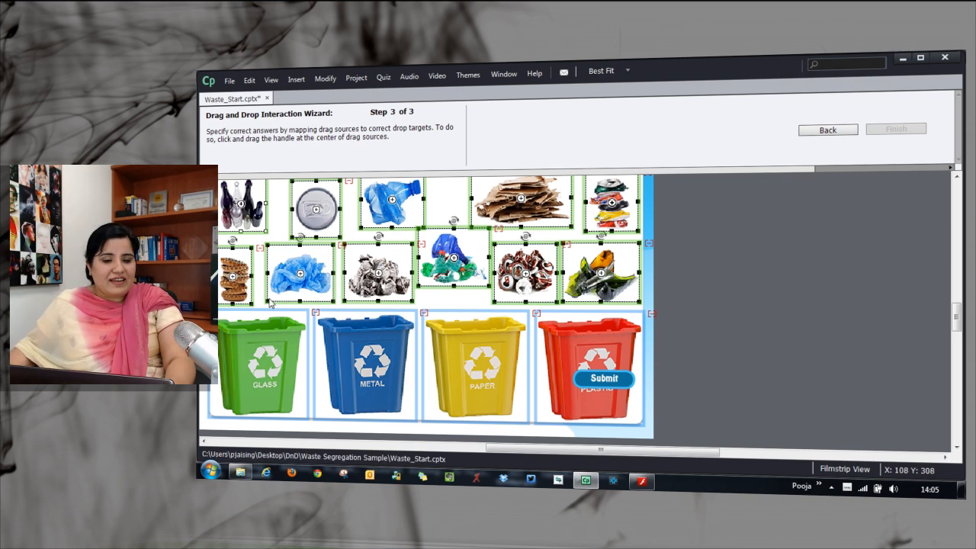
pyautogui.moveTo(243, 206)
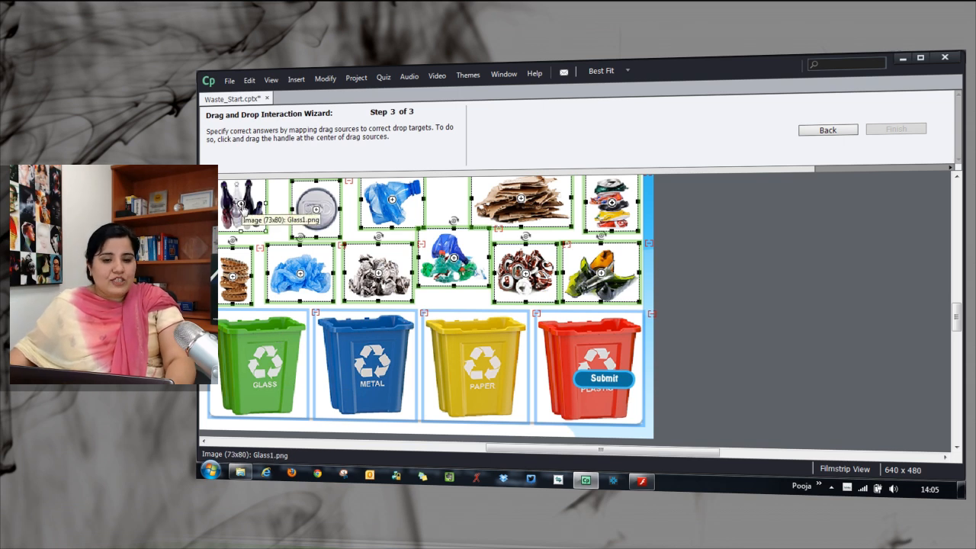
pyautogui.moveTo(241, 207); pyautogui.dragTo(253, 343)
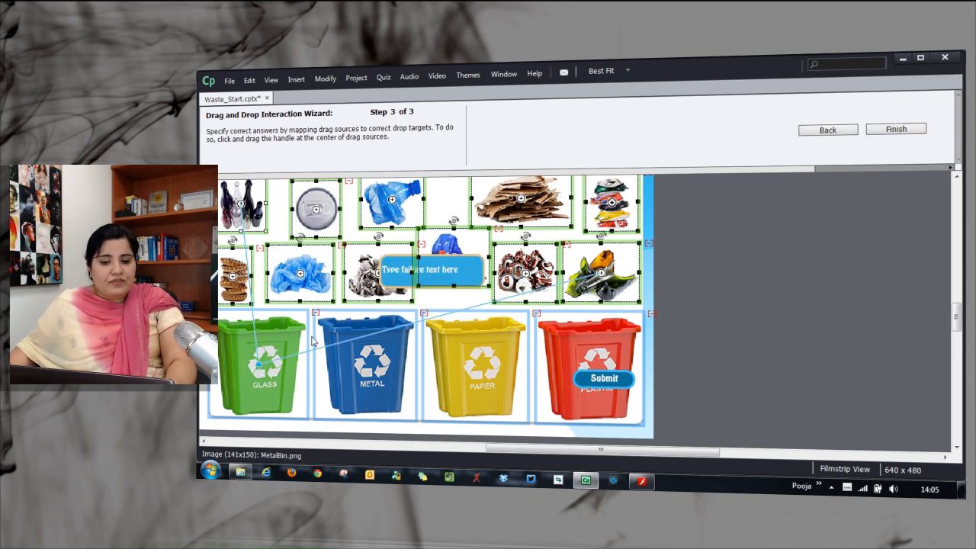
pyautogui.moveTo(613, 286)
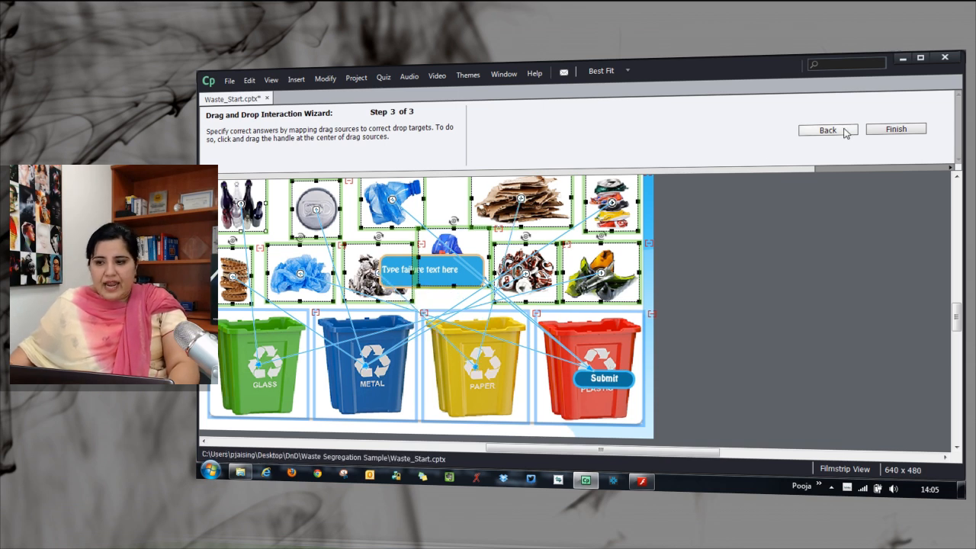
pyautogui.click(896, 128)
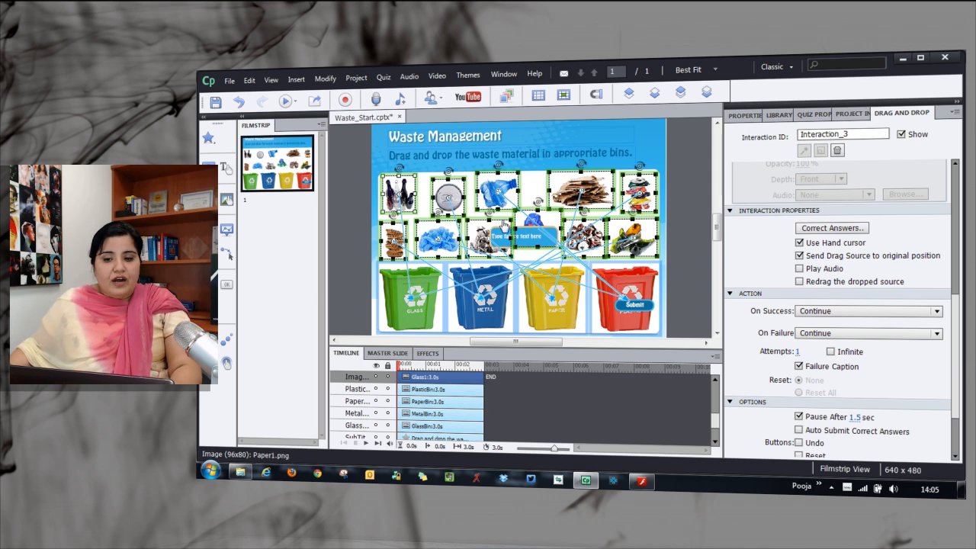
pyautogui.moveTo(635, 280)
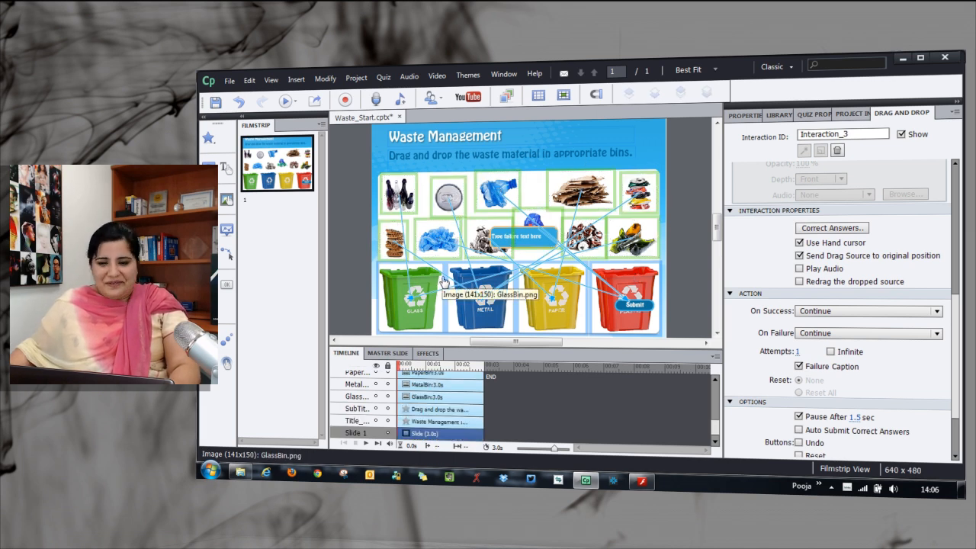
# - Restrict the glass bin to accept only the Glass source type
pyautogui.click(409, 298)
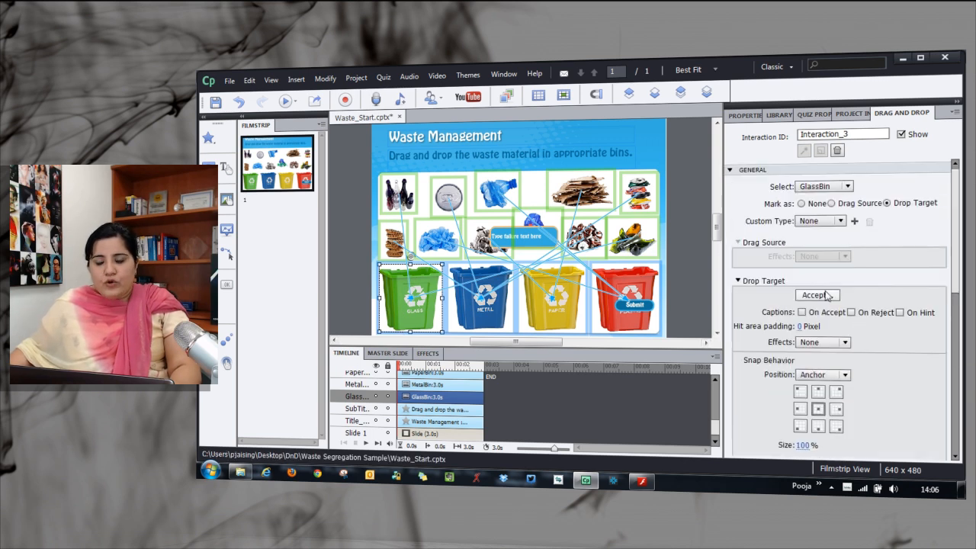
pyautogui.click(817, 294)
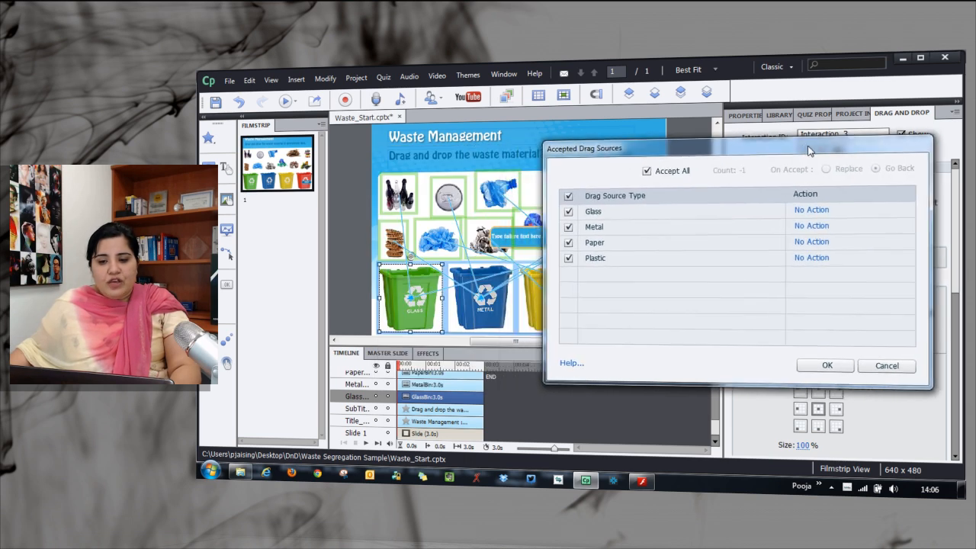
pyautogui.moveTo(570, 210)
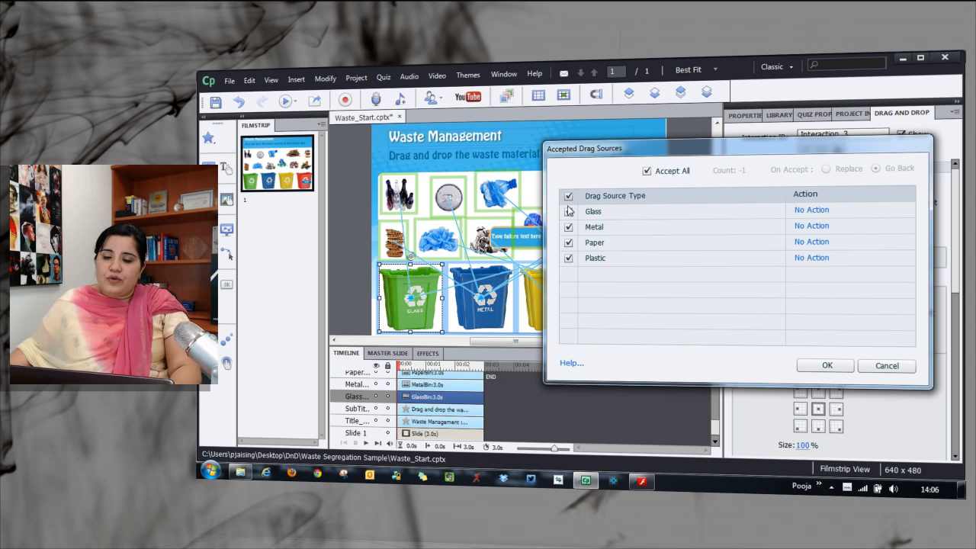
pyautogui.moveTo(720, 250)
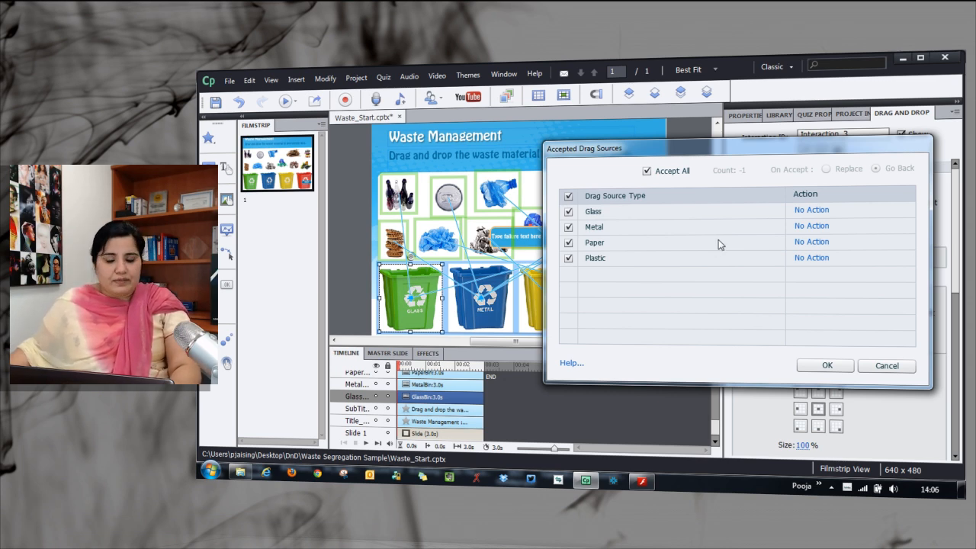
pyautogui.moveTo(549, 198)
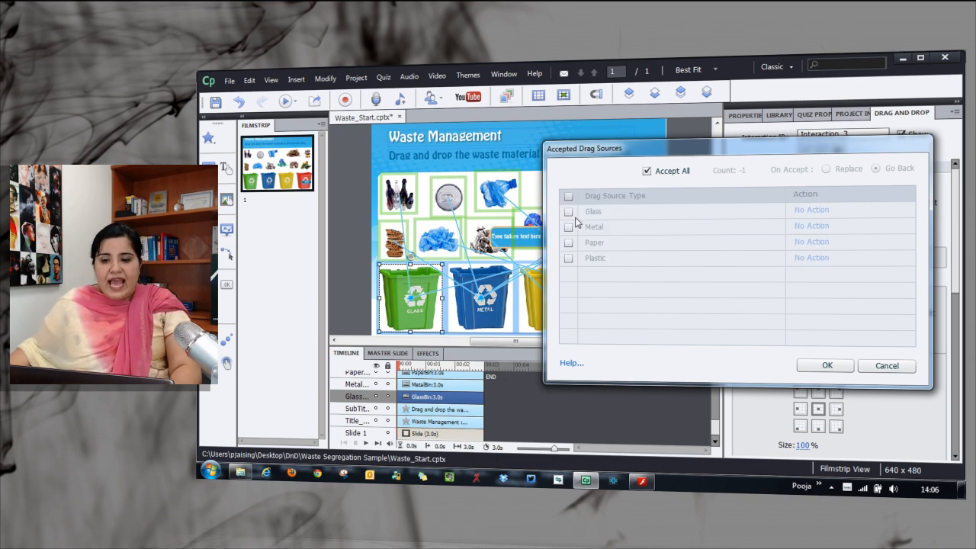
pyautogui.click(567, 210)
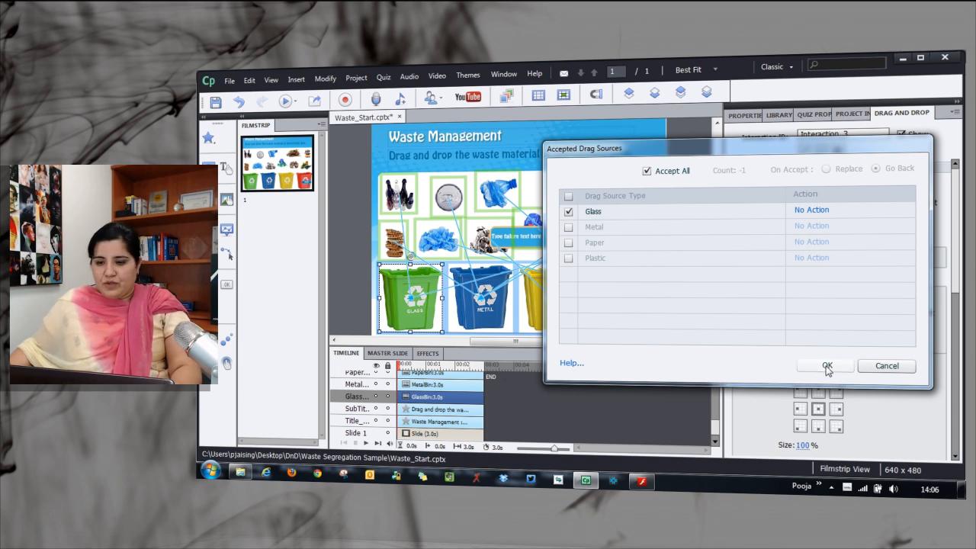
pyautogui.click(826, 365)
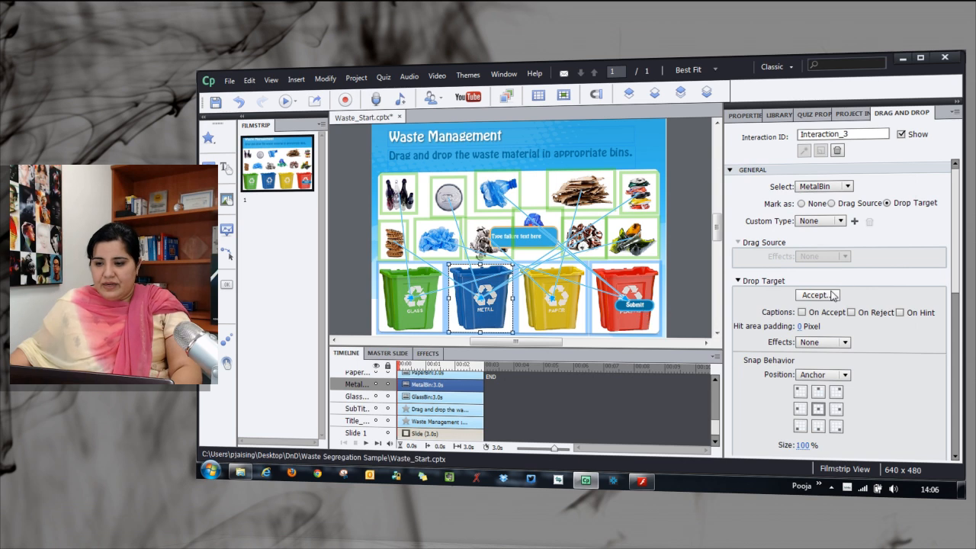
# - Restrict the metal, paper and plastic bins to accept only Metal, Paper and Plastic respectively
pyautogui.click(815, 295)
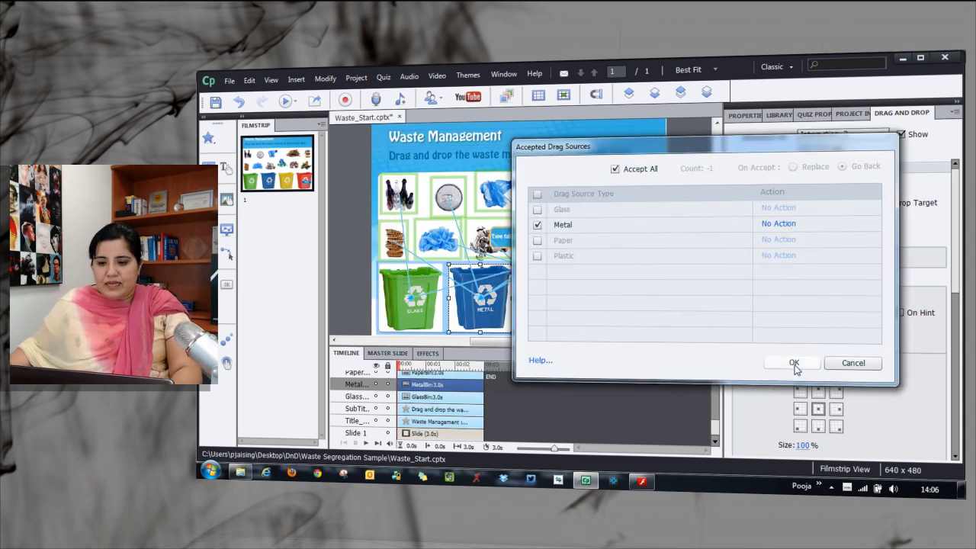
pyautogui.click(793, 362)
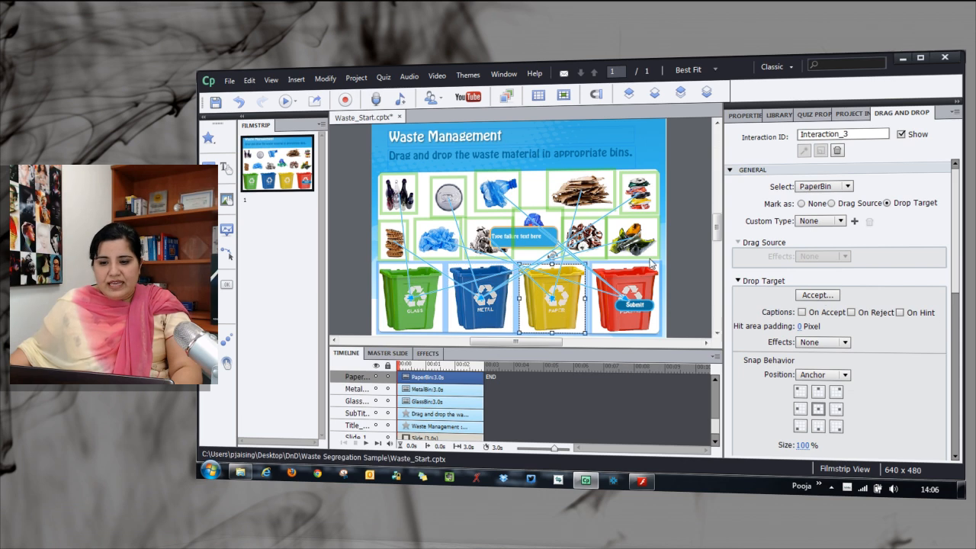
pyautogui.click(817, 294)
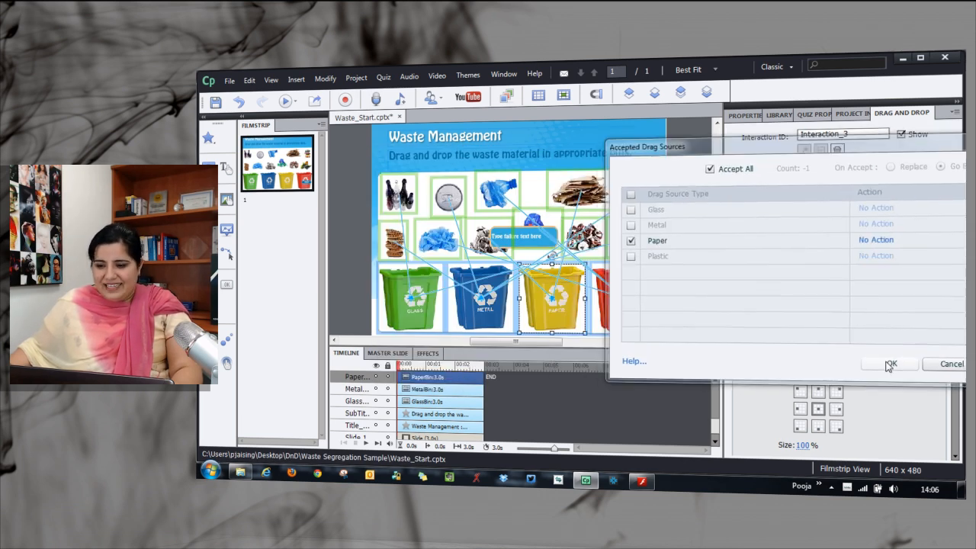
pyautogui.click(890, 362)
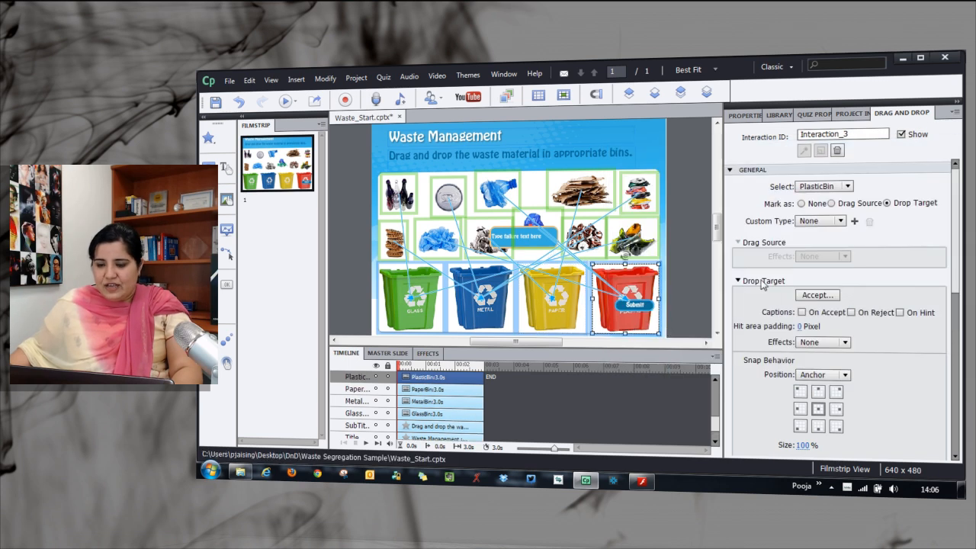
pyautogui.click(817, 294)
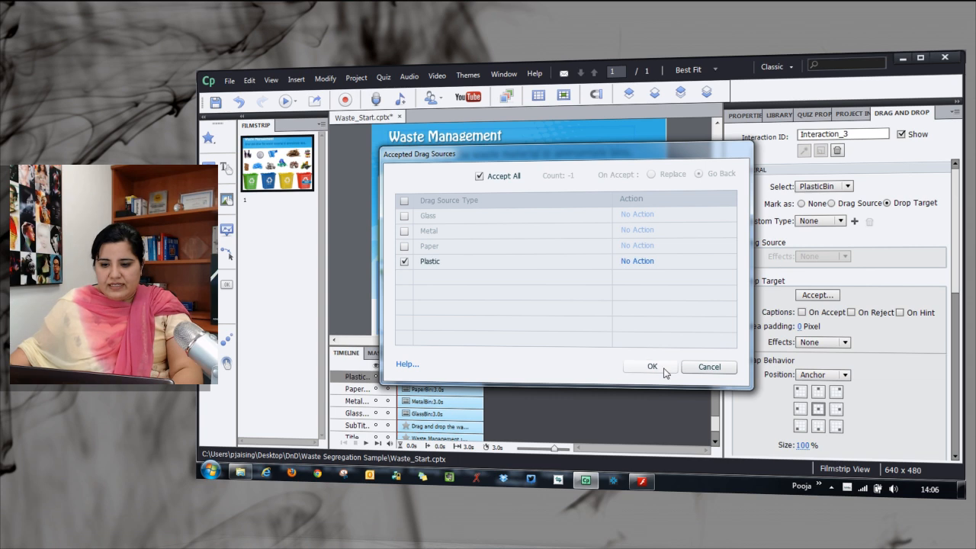
pyautogui.click(652, 366)
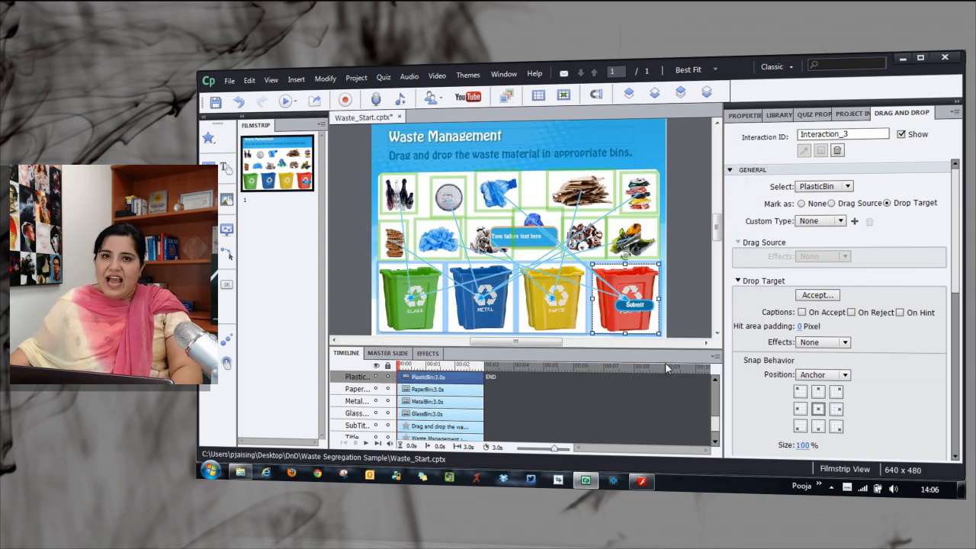